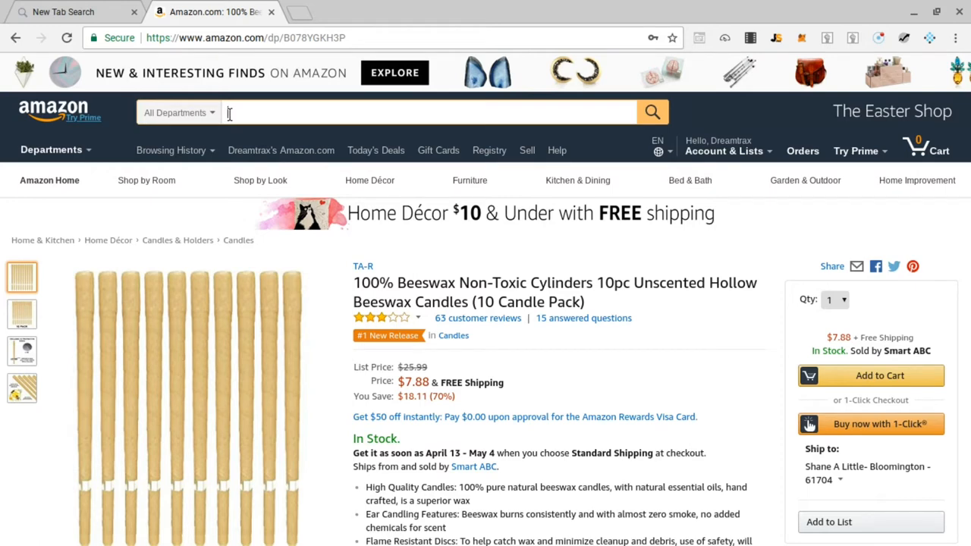
Enter "baby" in the Amazon search box to see autocomplete suggestions
type("baby")
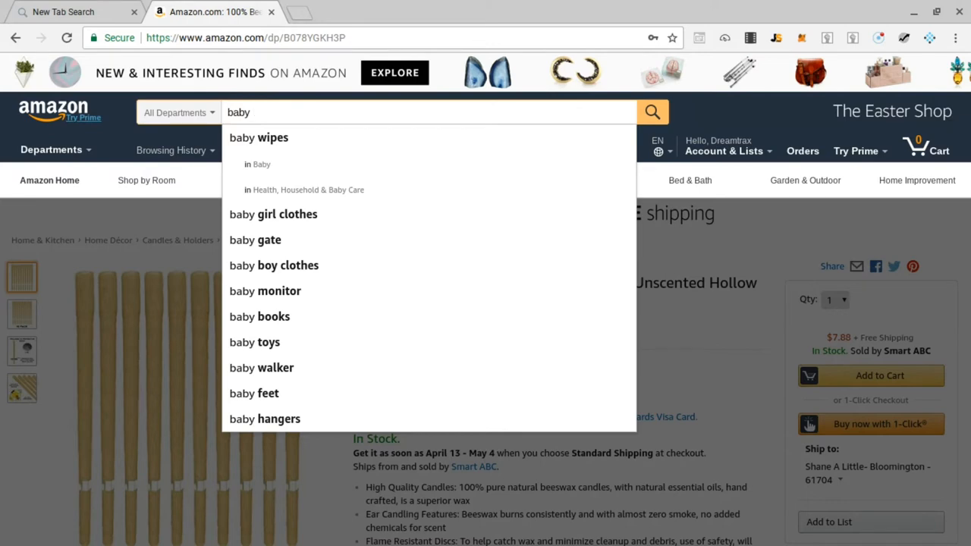
mouse_move(267, 136)
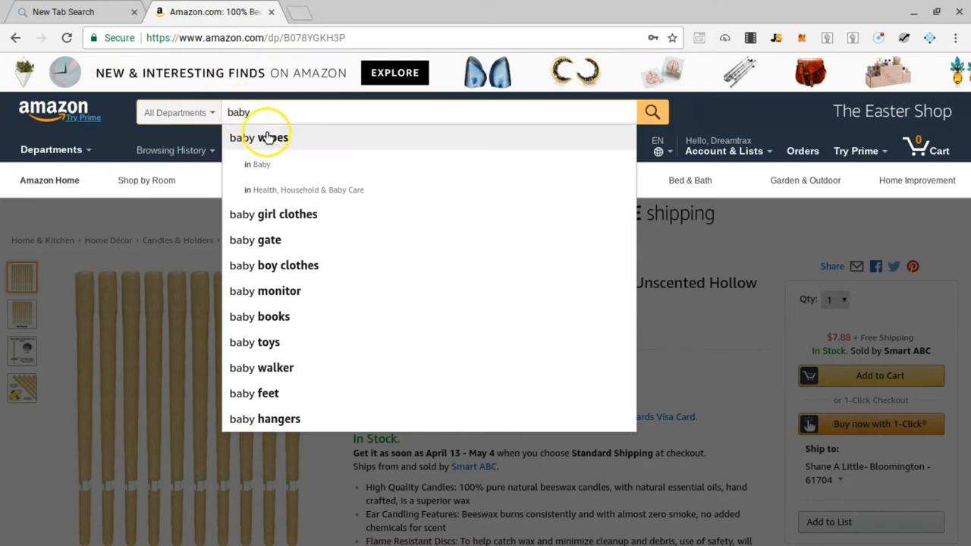
mouse_move(287, 220)
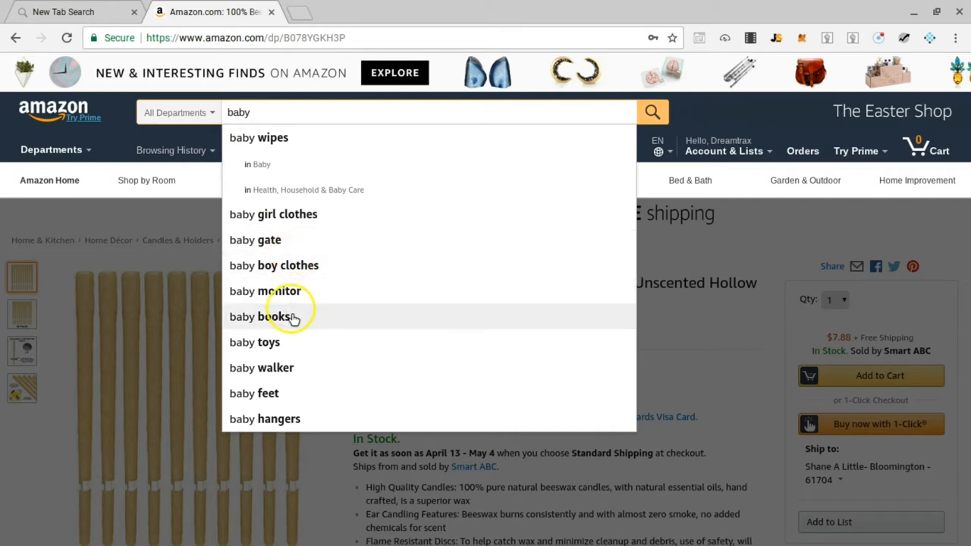
mouse_move(285, 228)
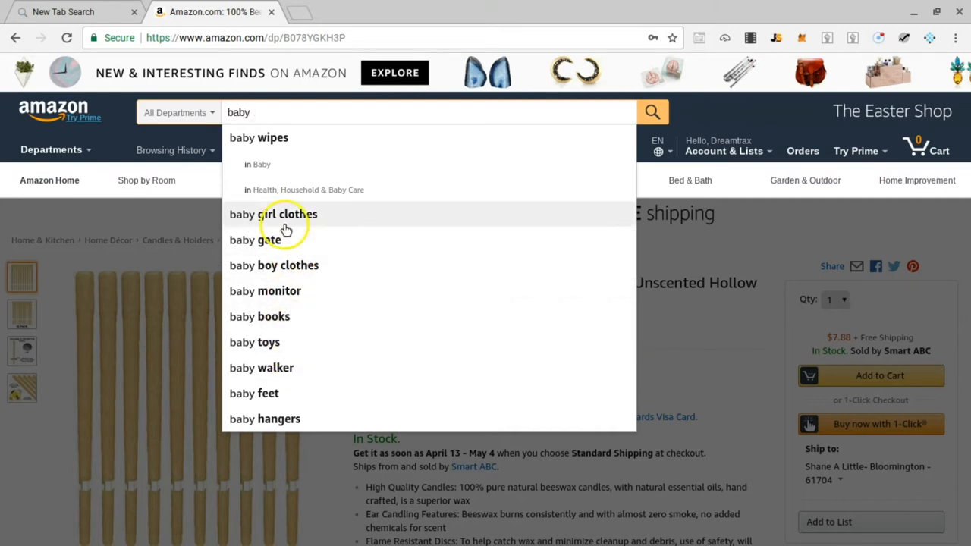
mouse_move(272, 114)
type(" m")
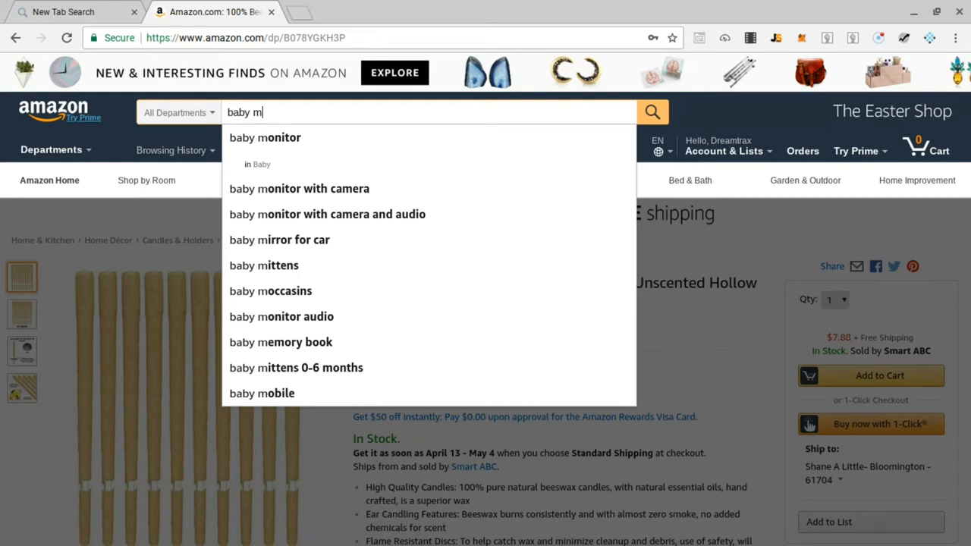
Try "baby mit" and "baby mat" endings to view their suggestions
type("e")
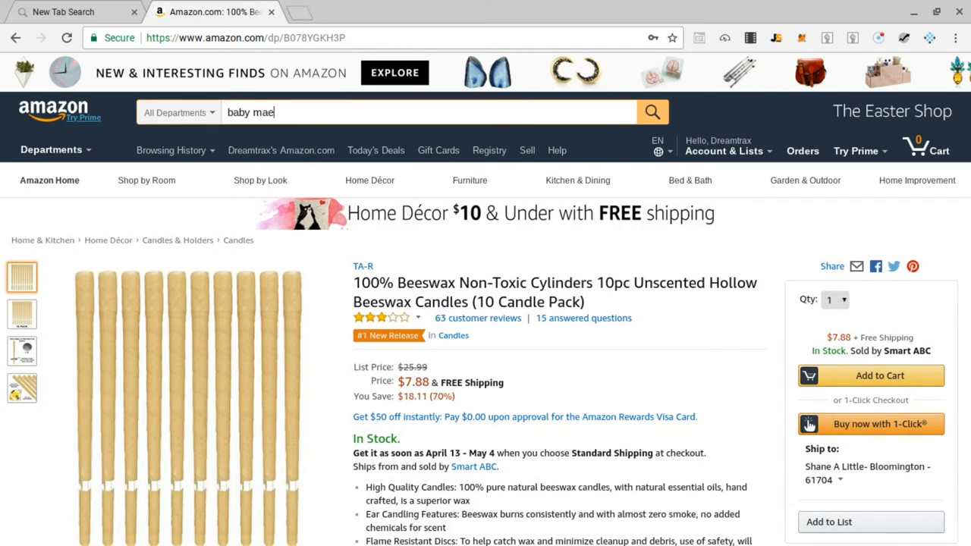
type("baby mit")
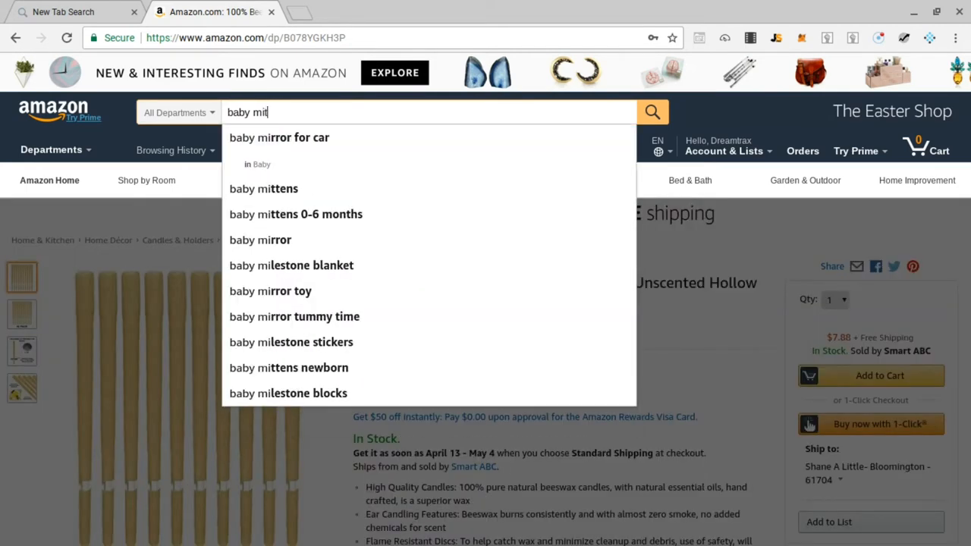
type("t")
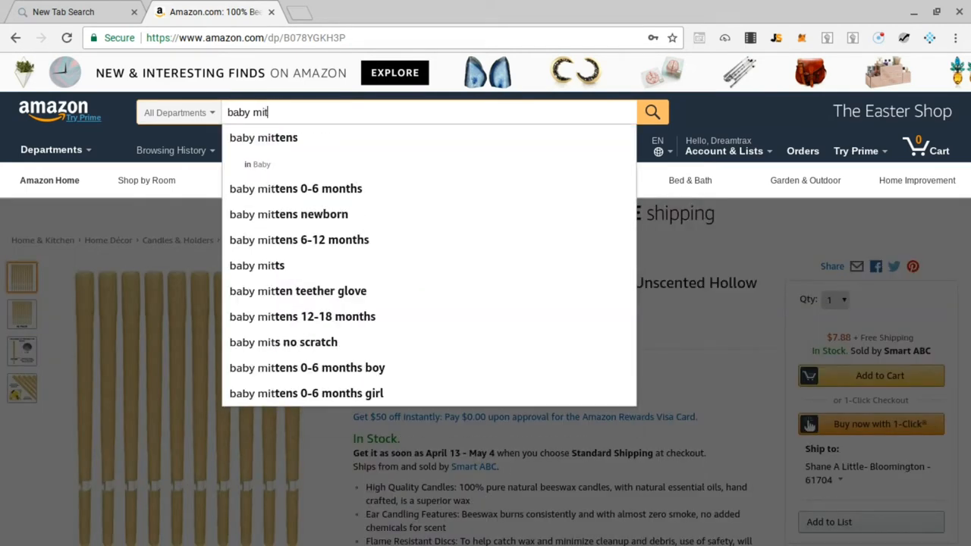
key("BackSpace")
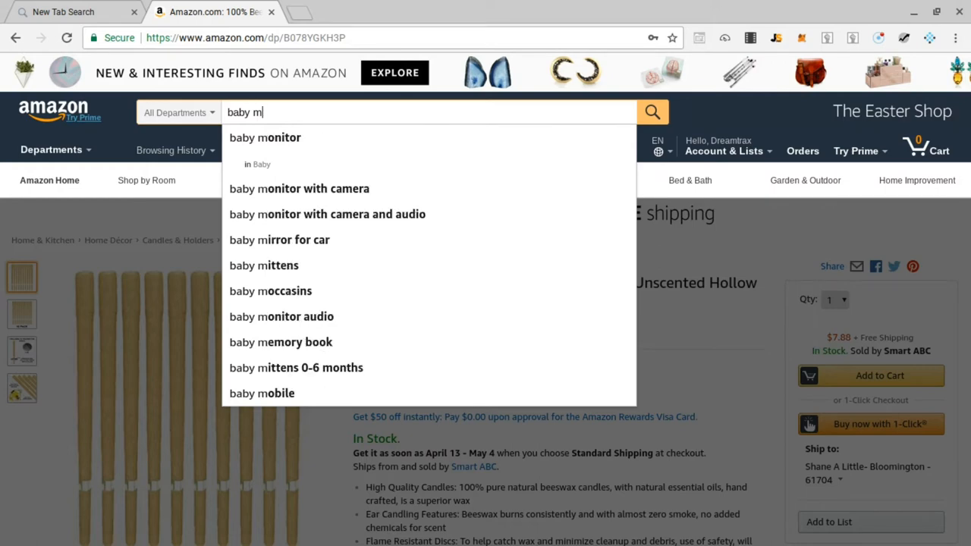
type("at")
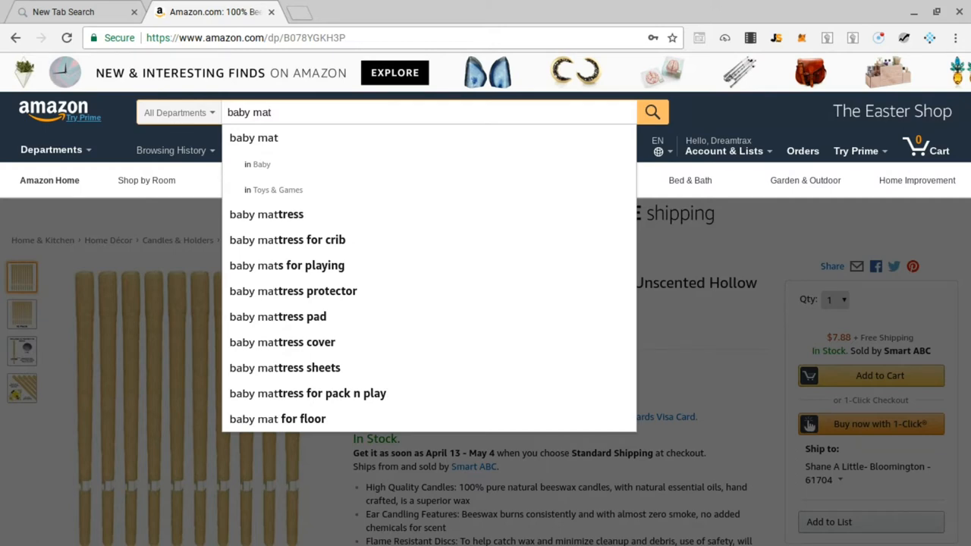
Backspace through other endings, finishing on "baby ne" with neck float suggestions
key("Backspace")
type("g")
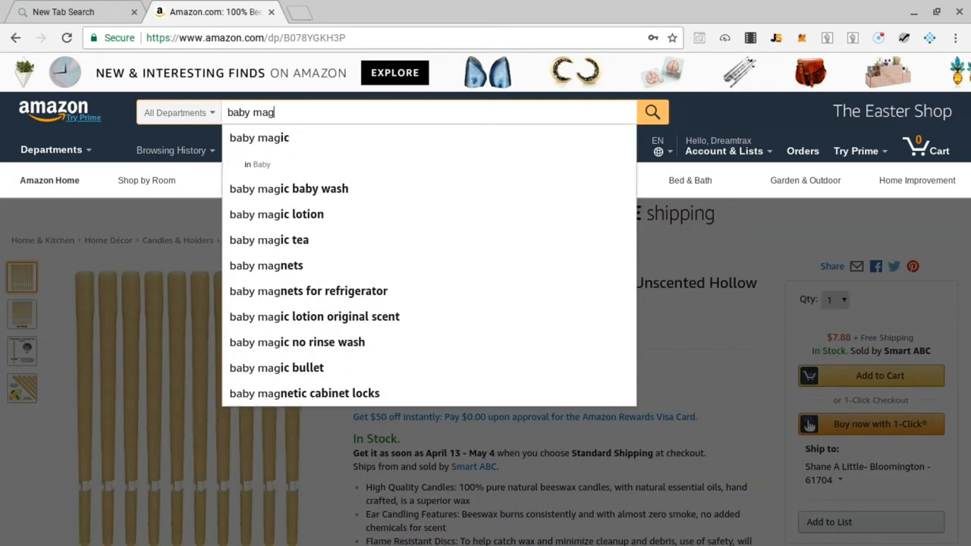
key("Backspace")
type("n")
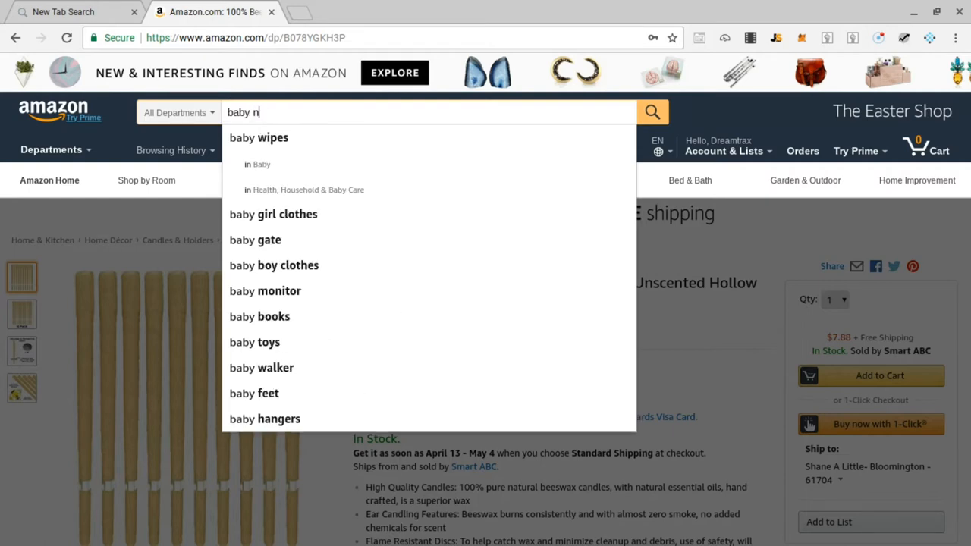
type("ea")
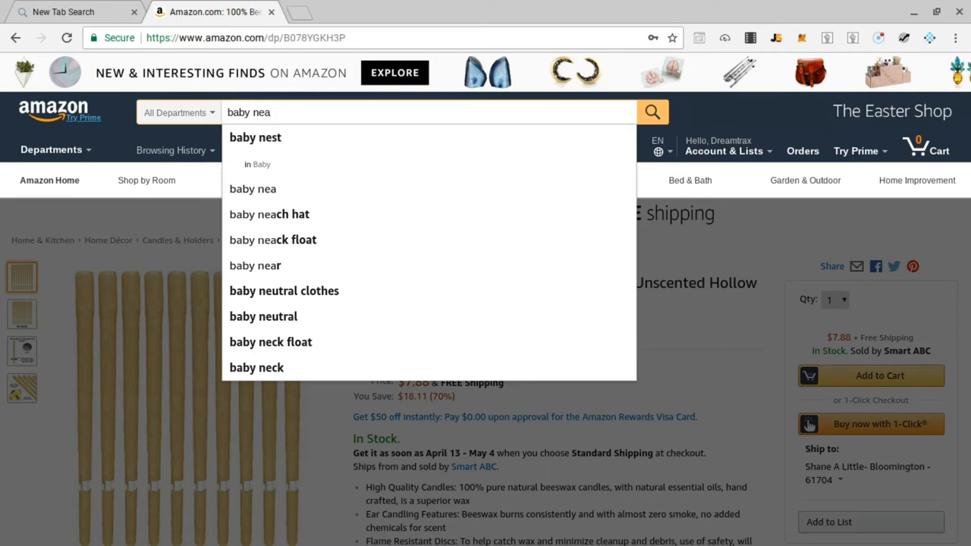
key("Backspace")
type("t")
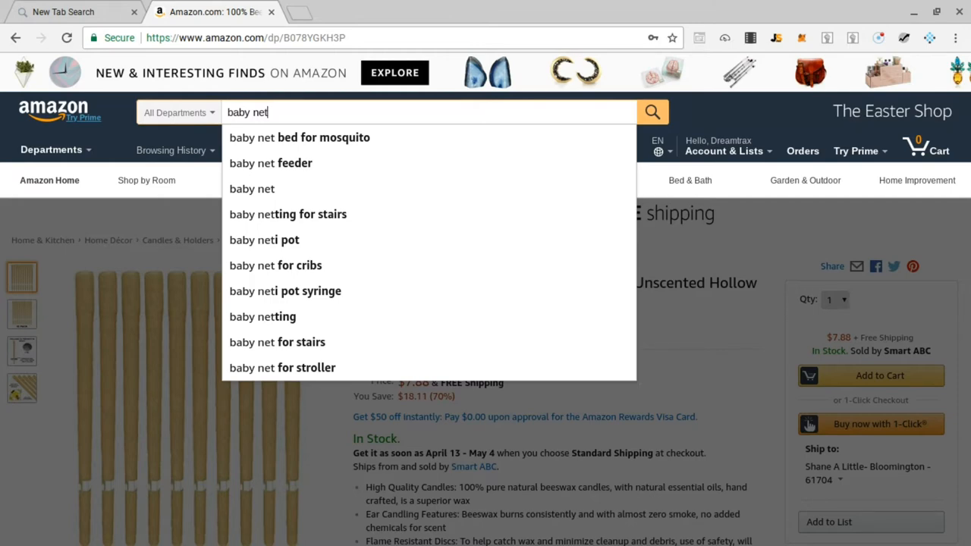
key("Backspace")
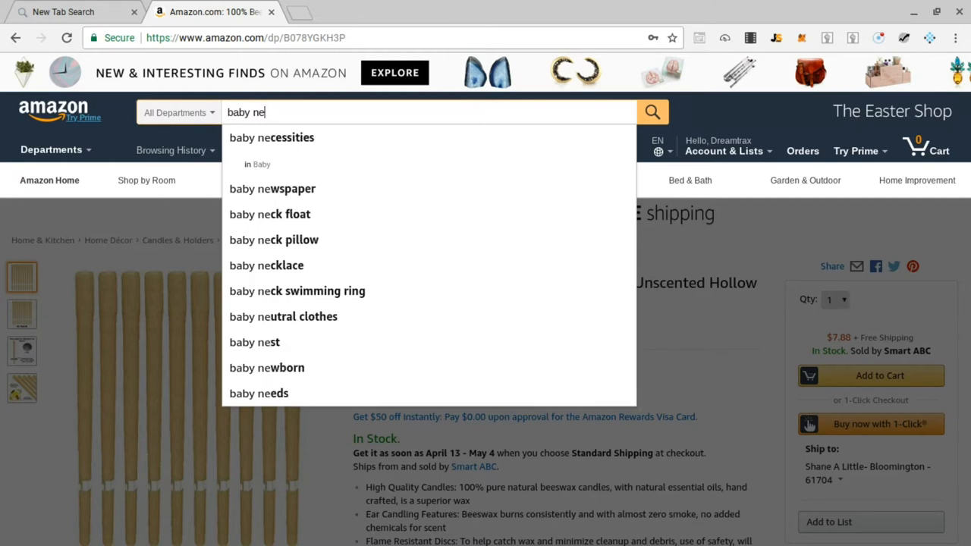
Try "baby pe", "baby pea" and "baby pet" suggestions, then clear to start "baby c"
type("s")
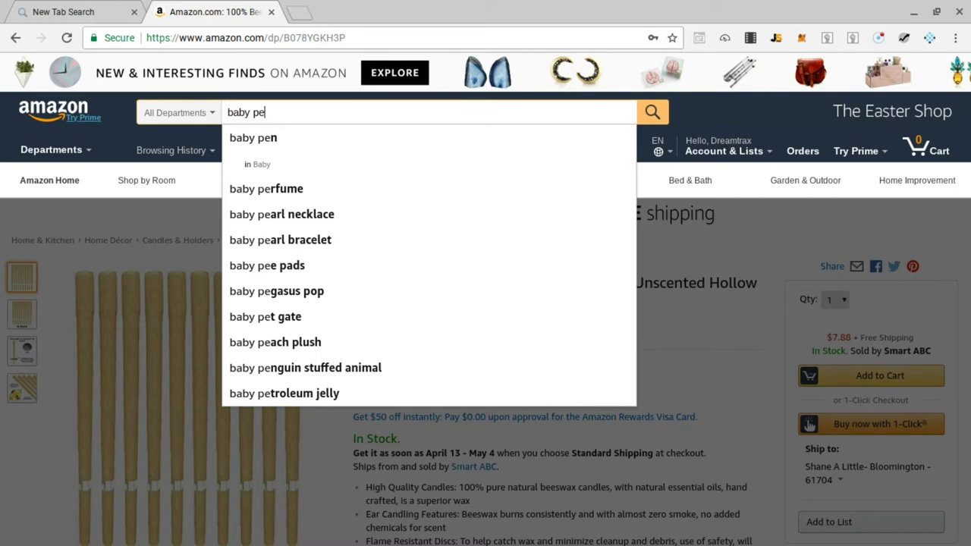
type("a")
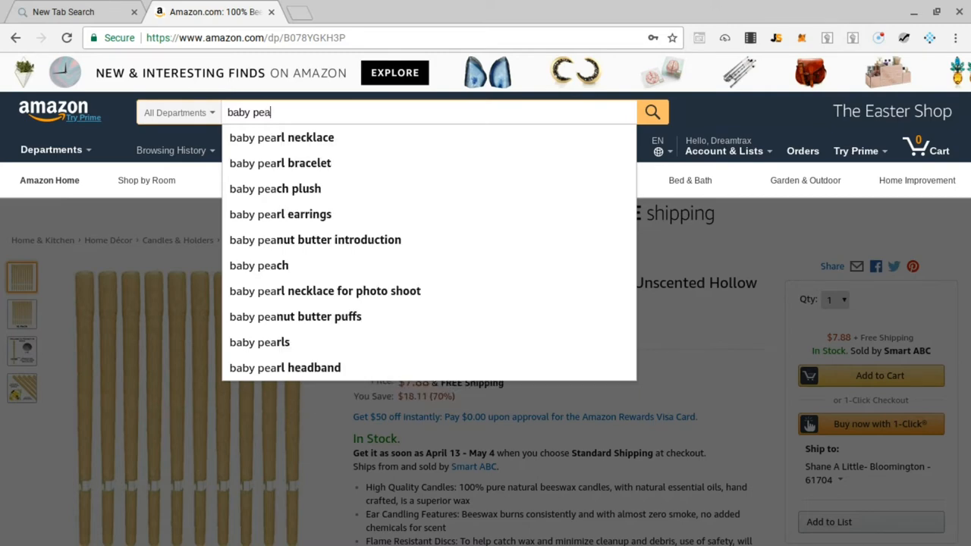
key("Backspace")
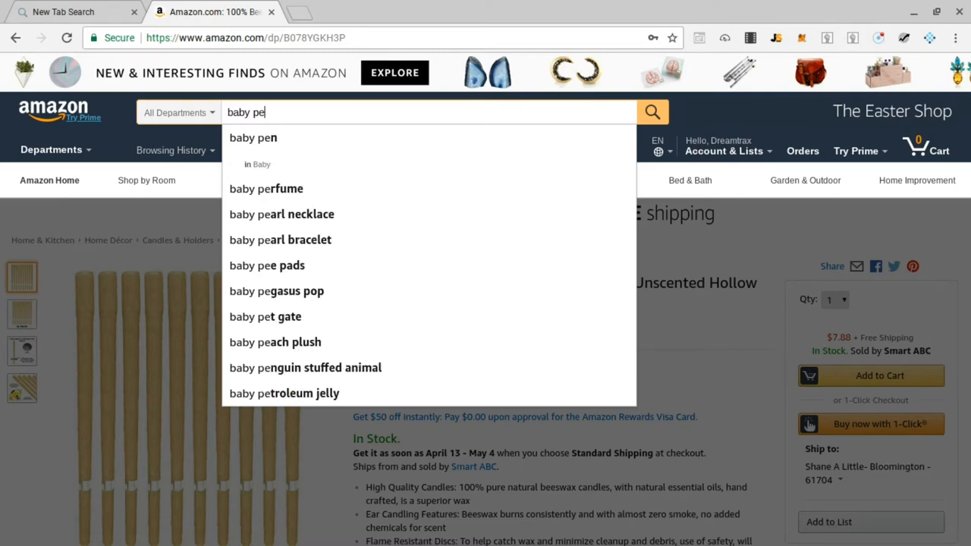
type("t")
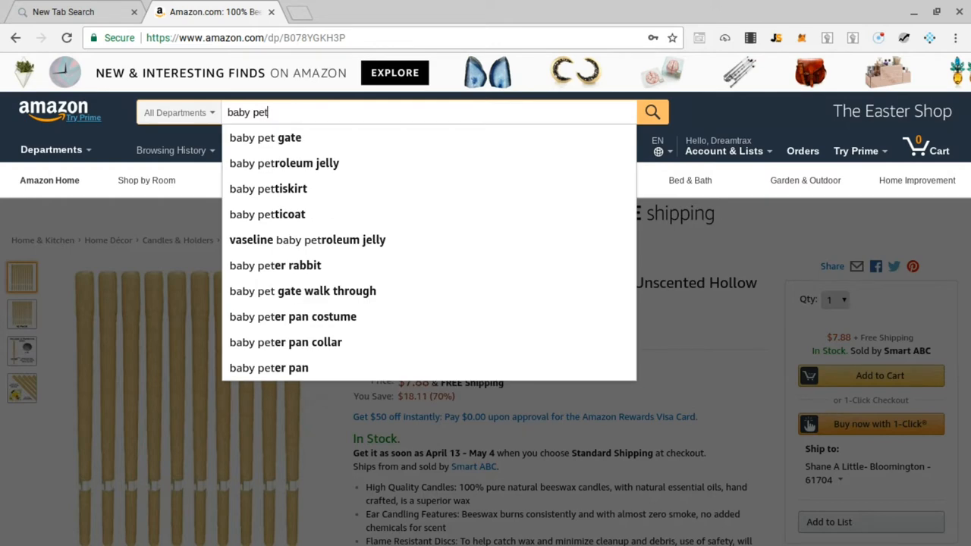
key("Backspace")
type("c")
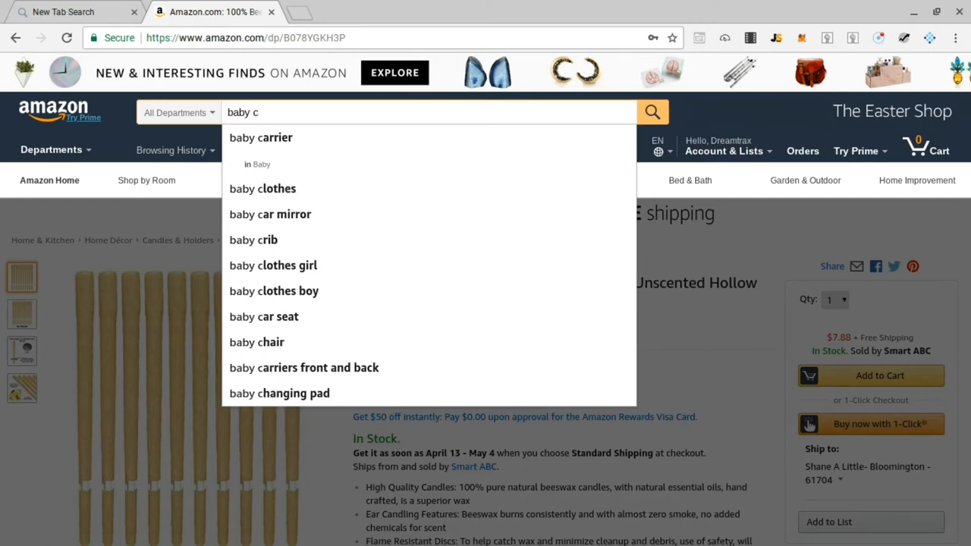
Try "baby cit" and "baby las" suggestions, then backspace to just "baby "
type("it")
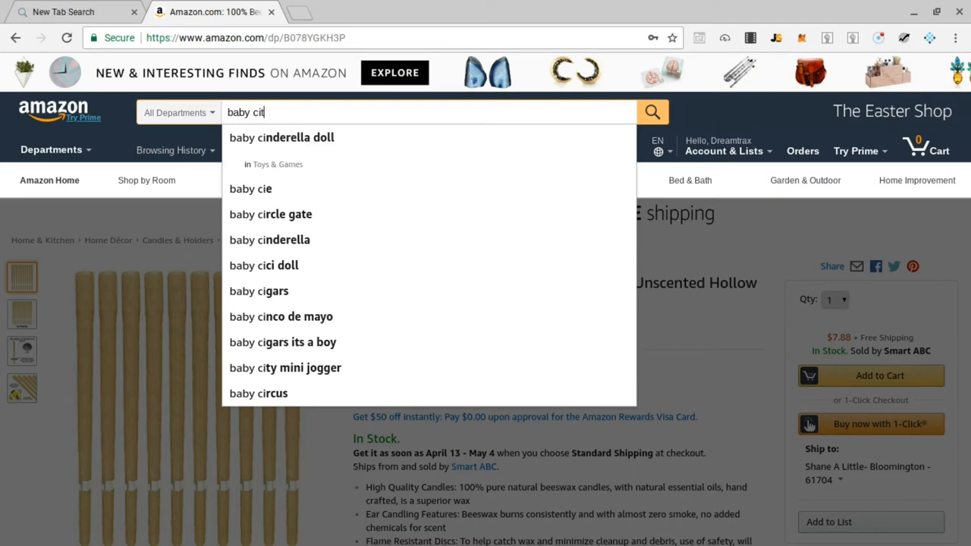
type("t")
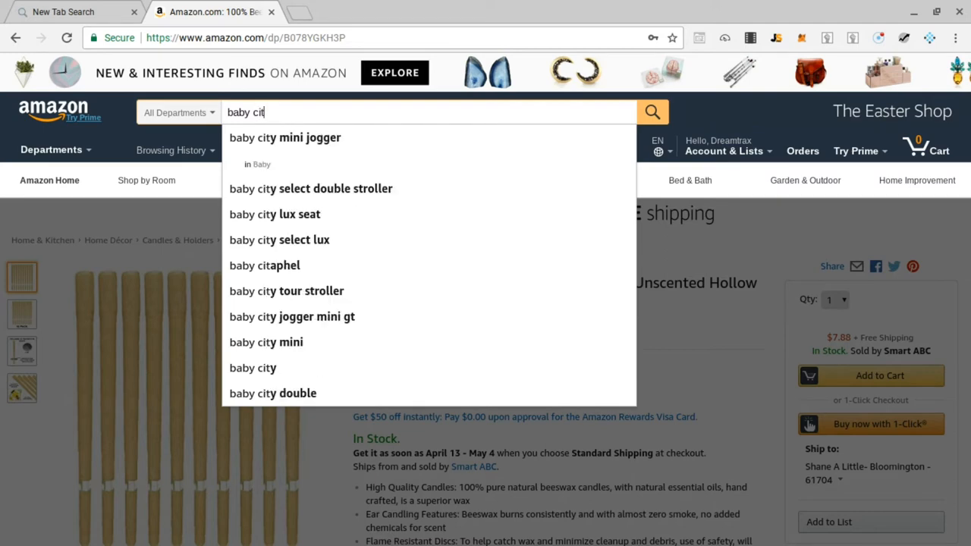
key("Backspace")
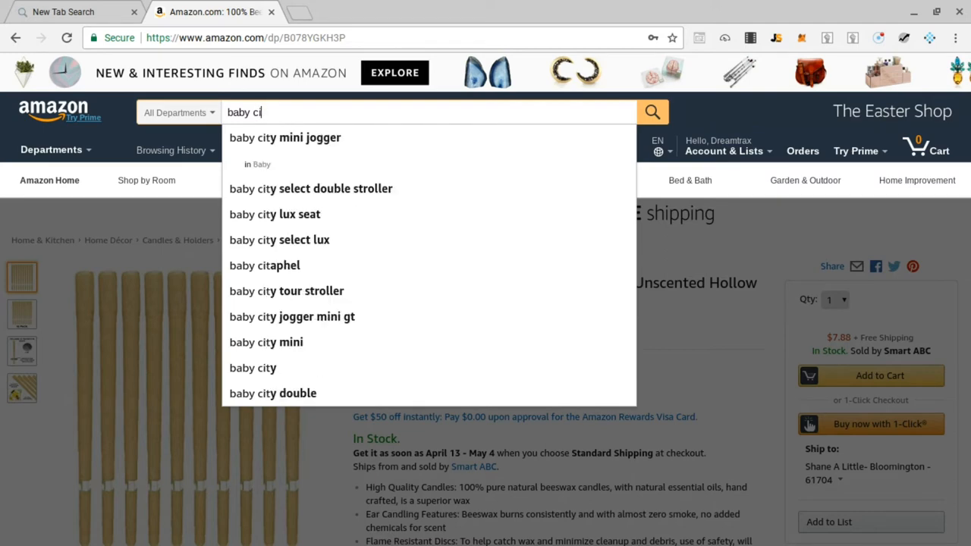
key("Backspace")
type("las")
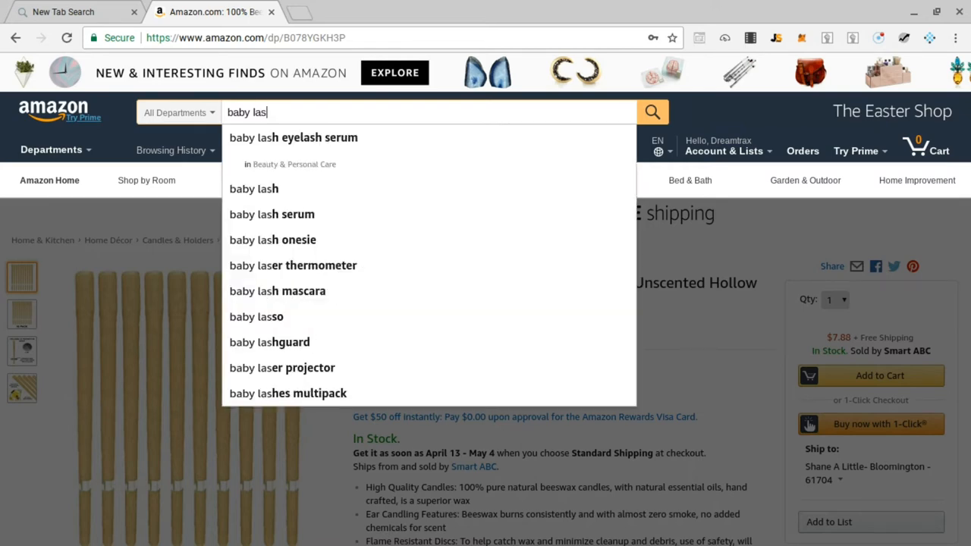
key("Backspace")
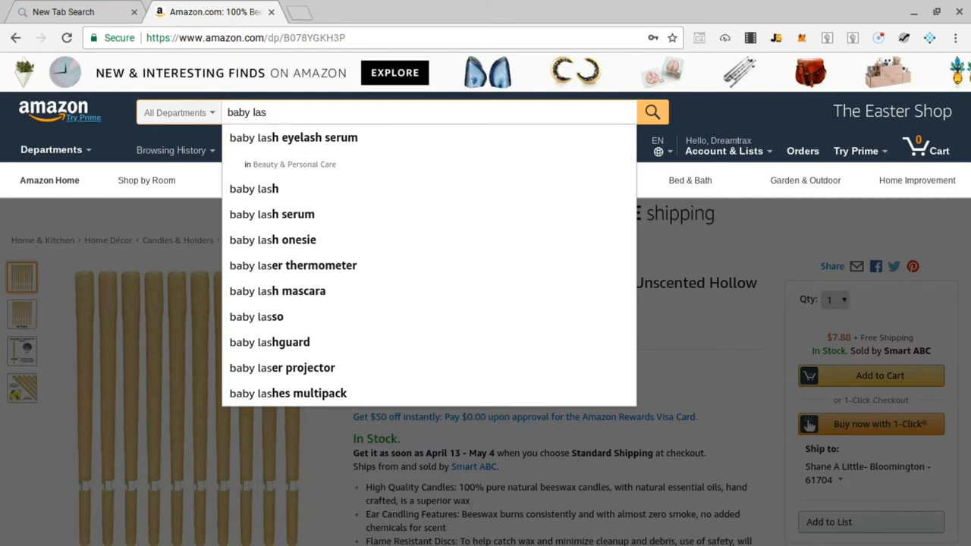
key("Backspace")
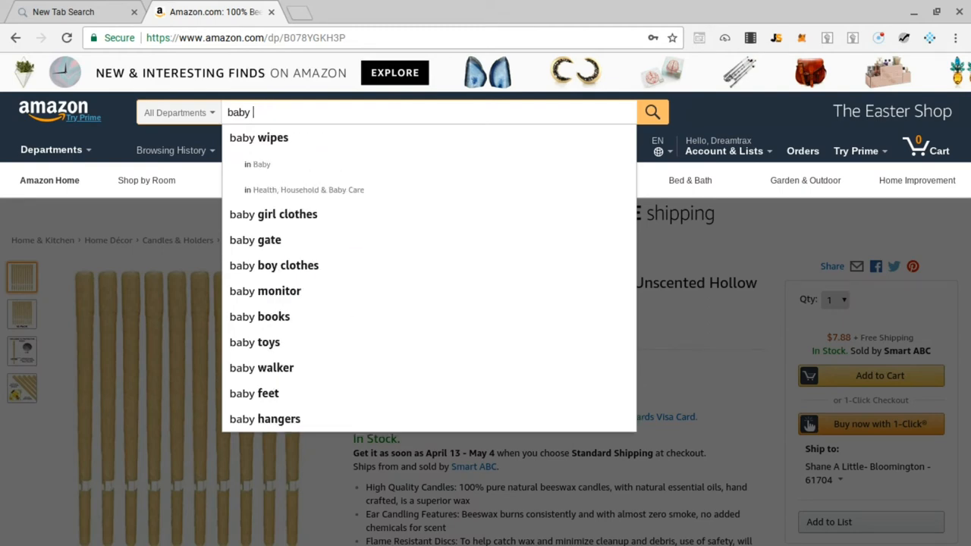
Try prefixes like "baby pe", "baby th", "baby shear" and "baby mea" to browse suggestions
type("pe")
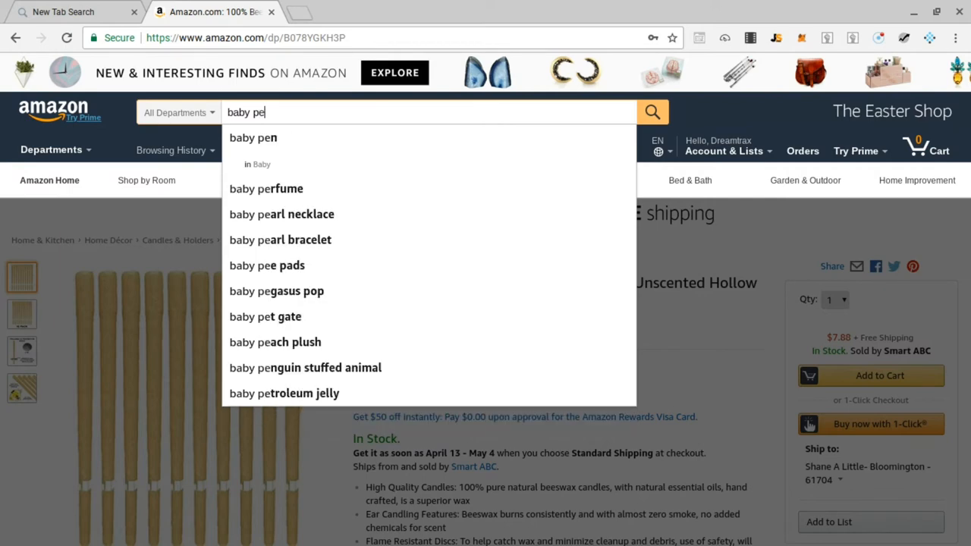
key("Backspace")
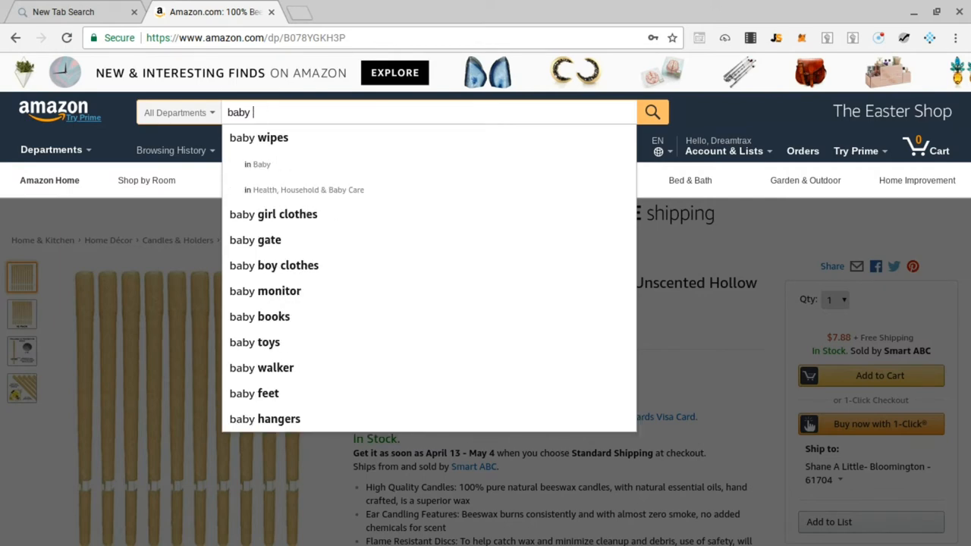
type("th")
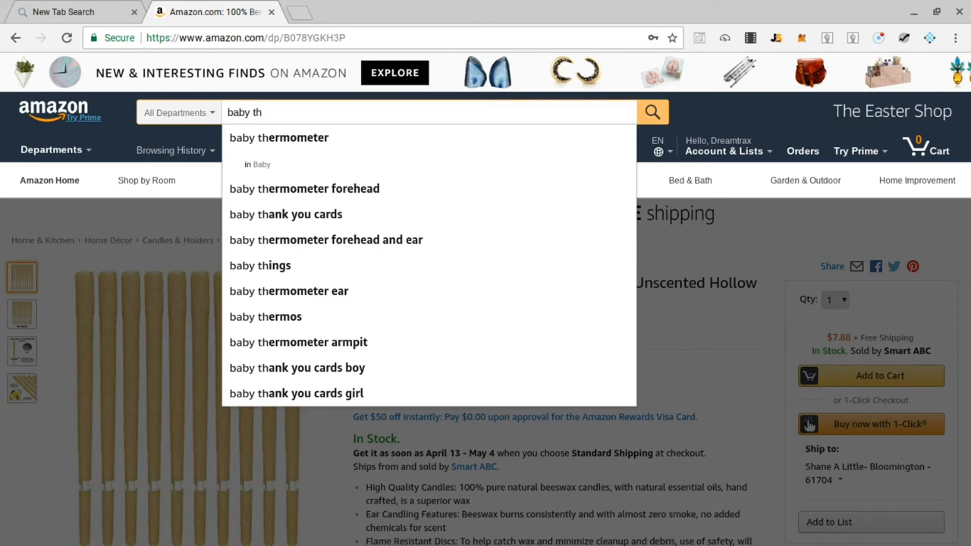
mouse_move(294, 188)
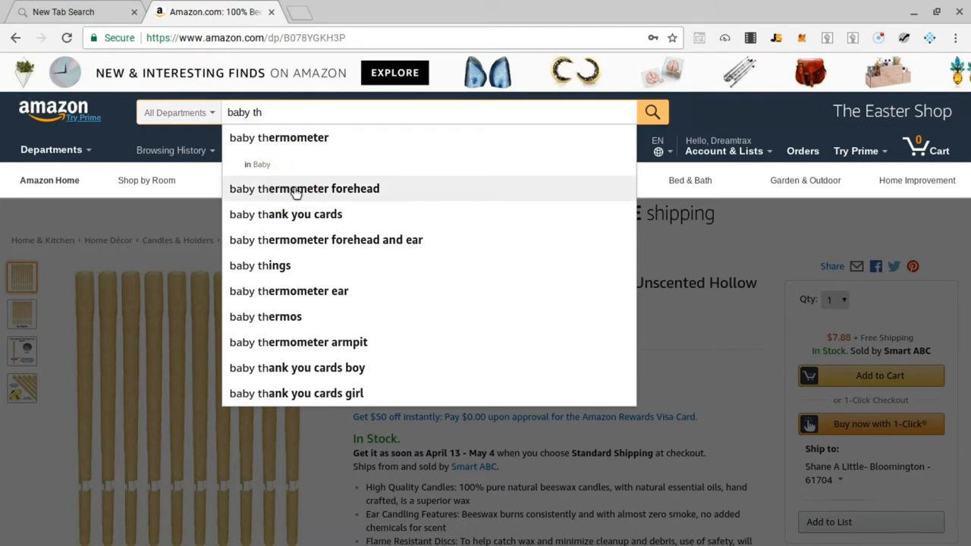
type("ar")
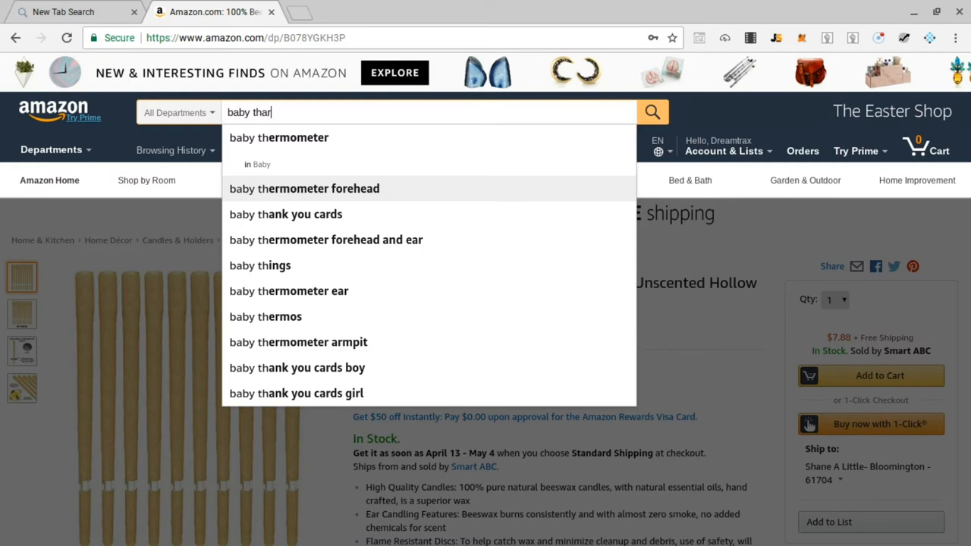
key("Backspace")
type("s")
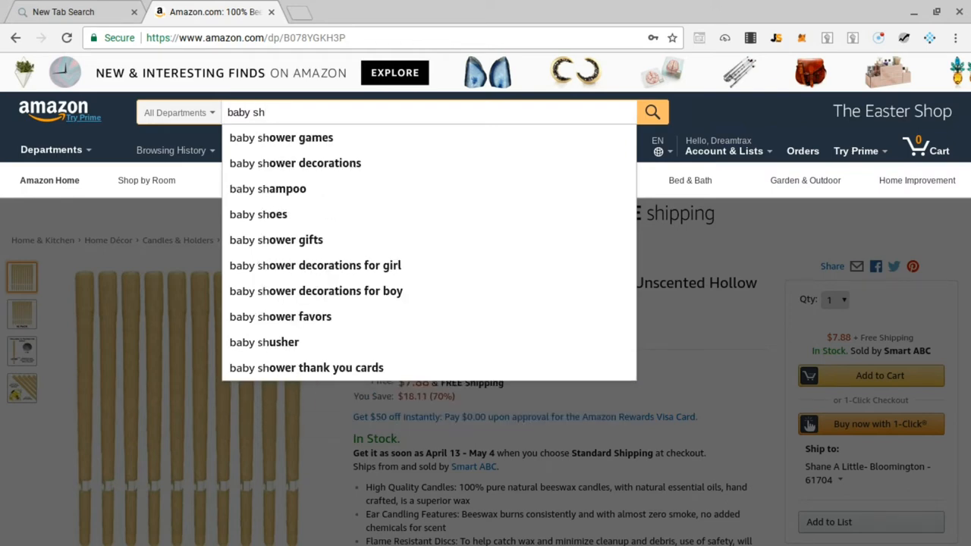
type("e")
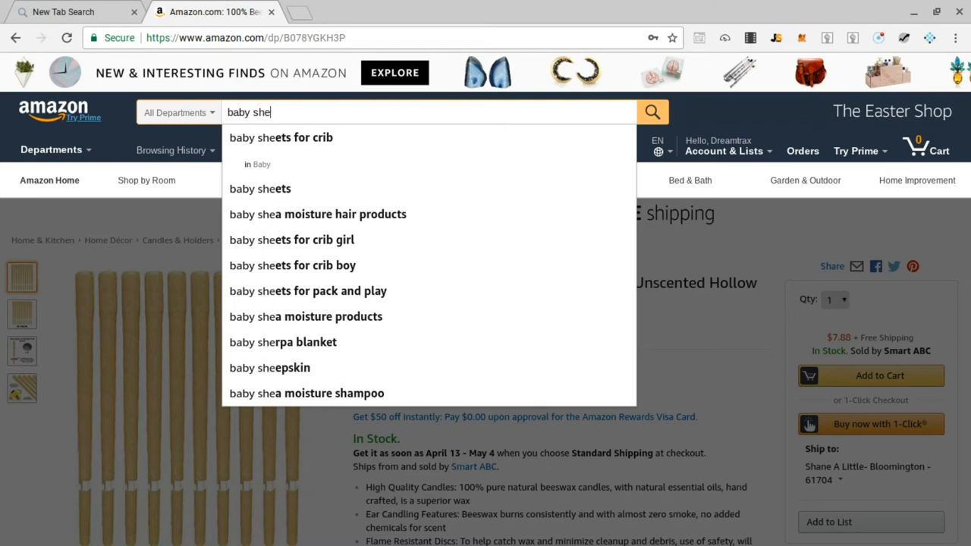
type("a")
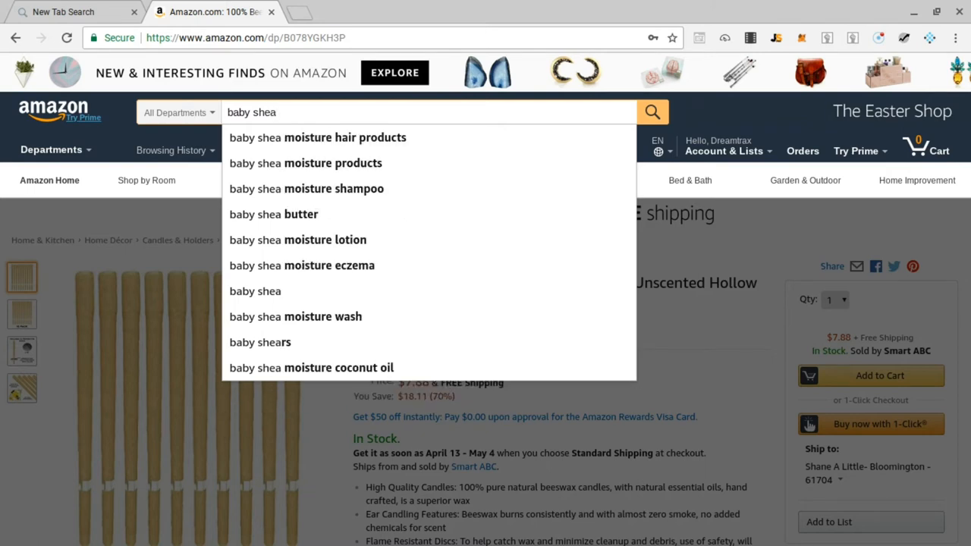
Backspace and try further endings such as "baby deal", returning the query to "baby "
key("Backspace")
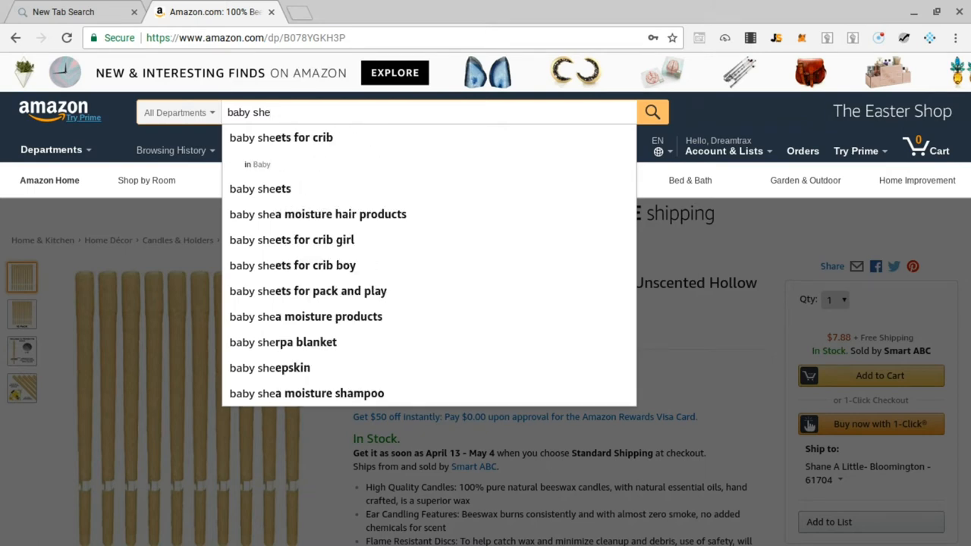
key("Backspace")
type("mea")
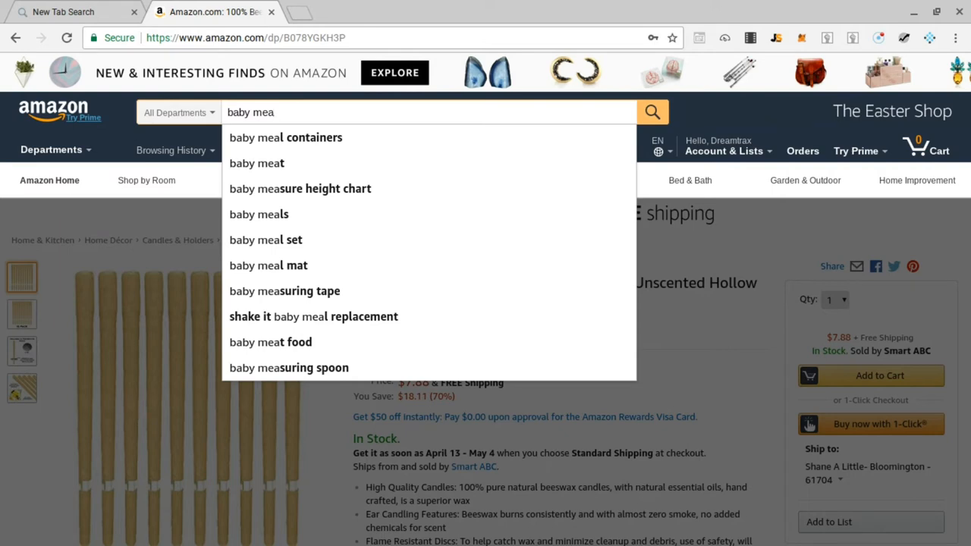
key("BackSpace")
type("d")
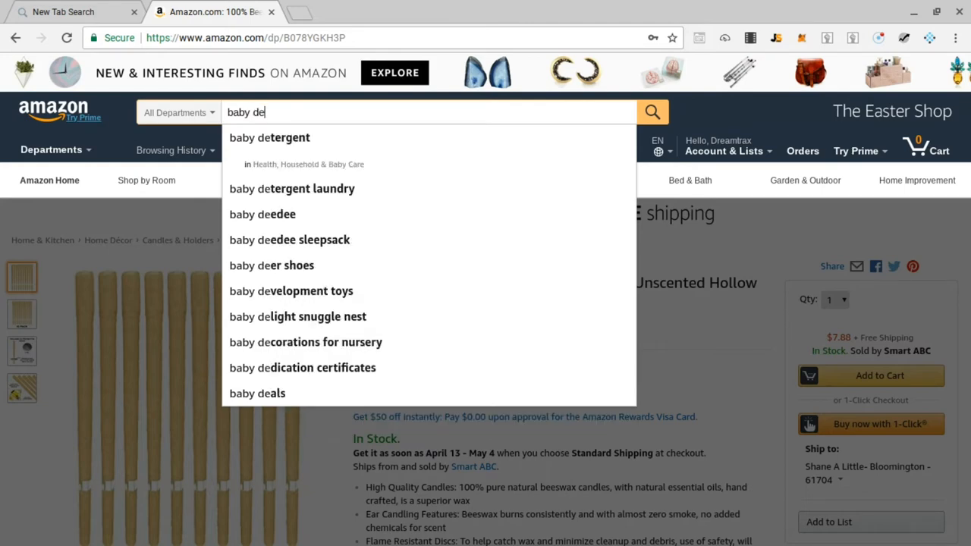
type("a")
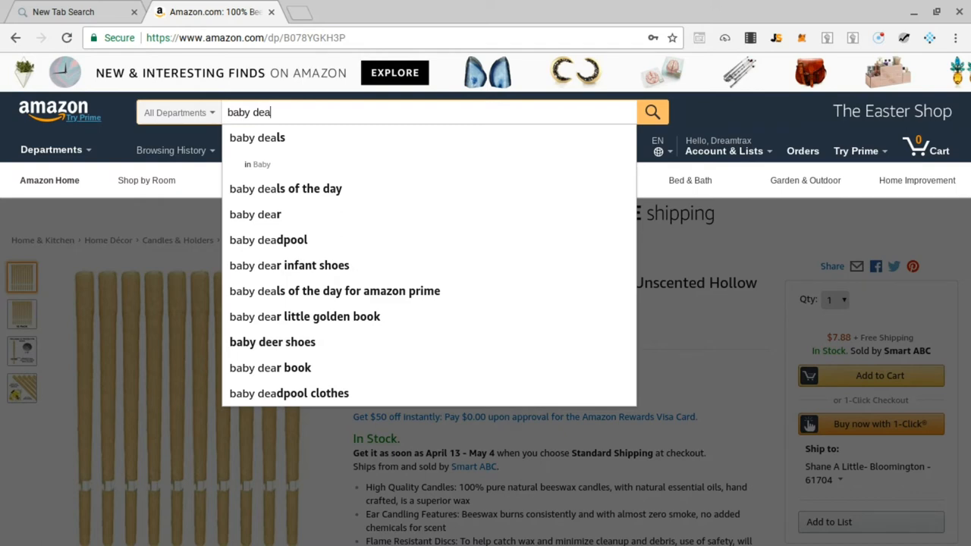
key("Backspace")
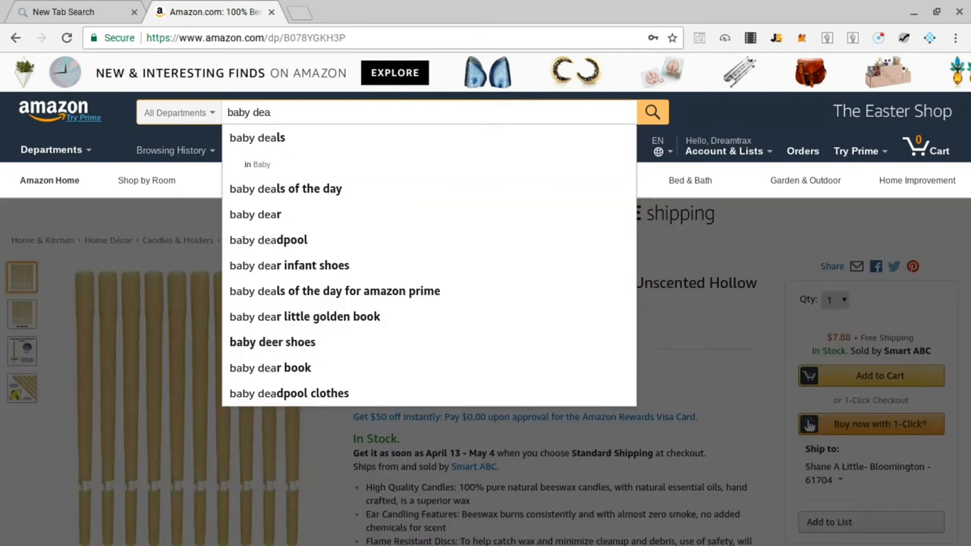
type("l")
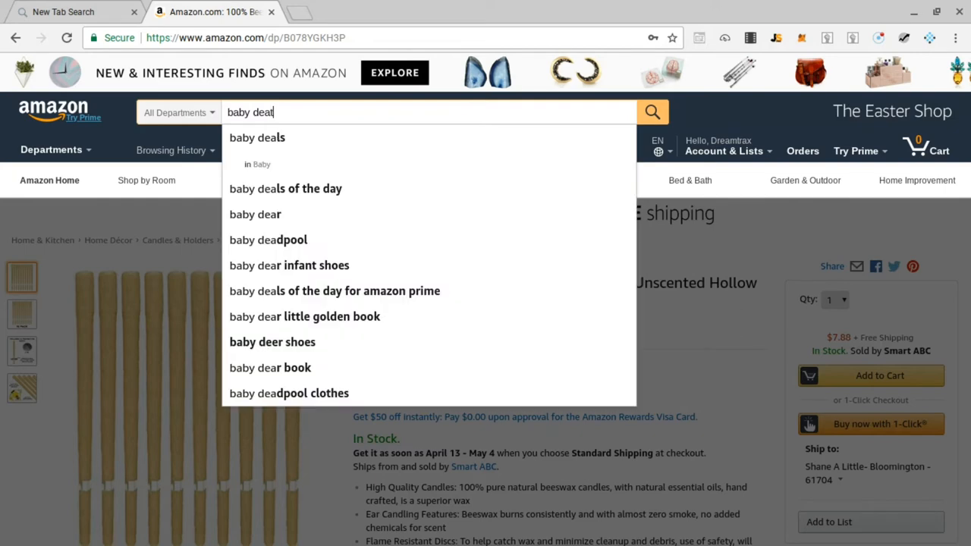
type("h")
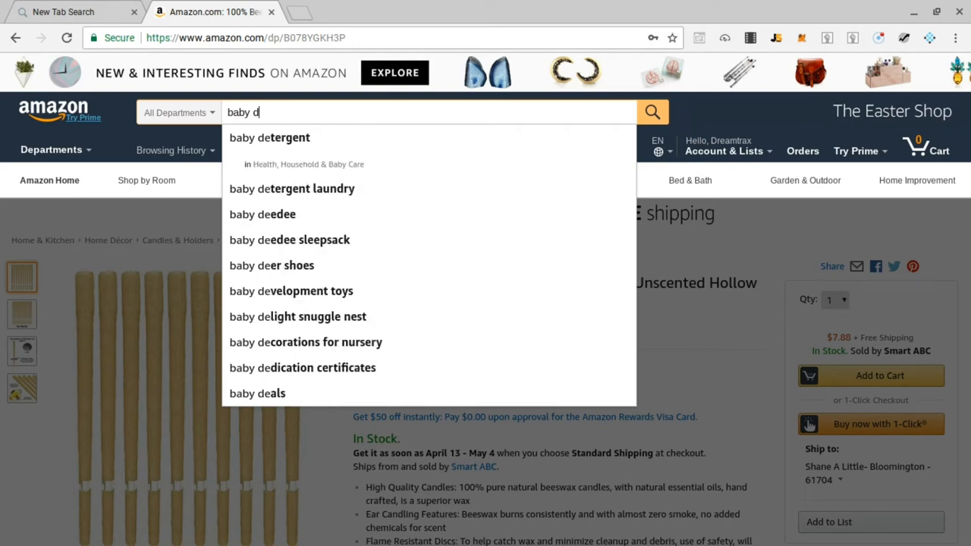
key("Backspace")
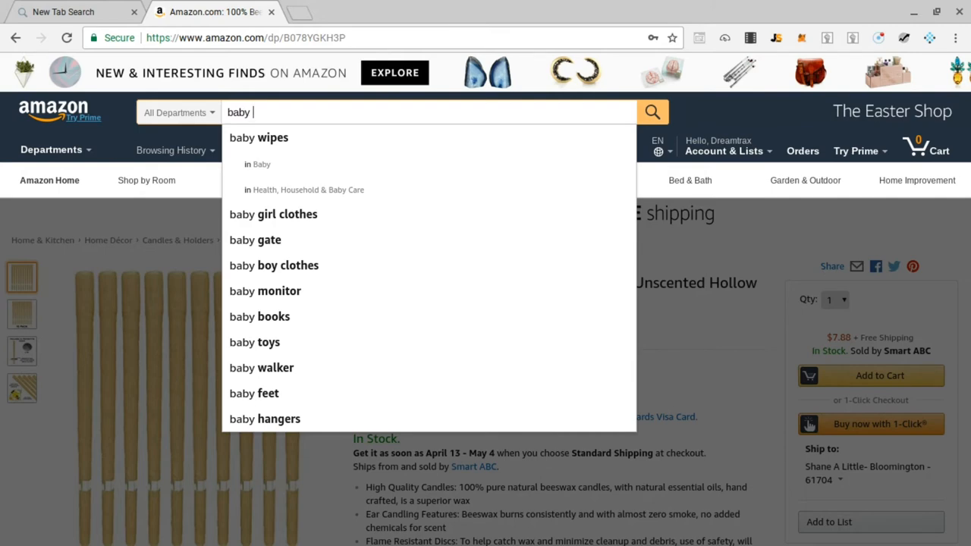
Try "baby she", "baby shea" and "baby sheas" suggestions, then clear back to "baby "
type("he")
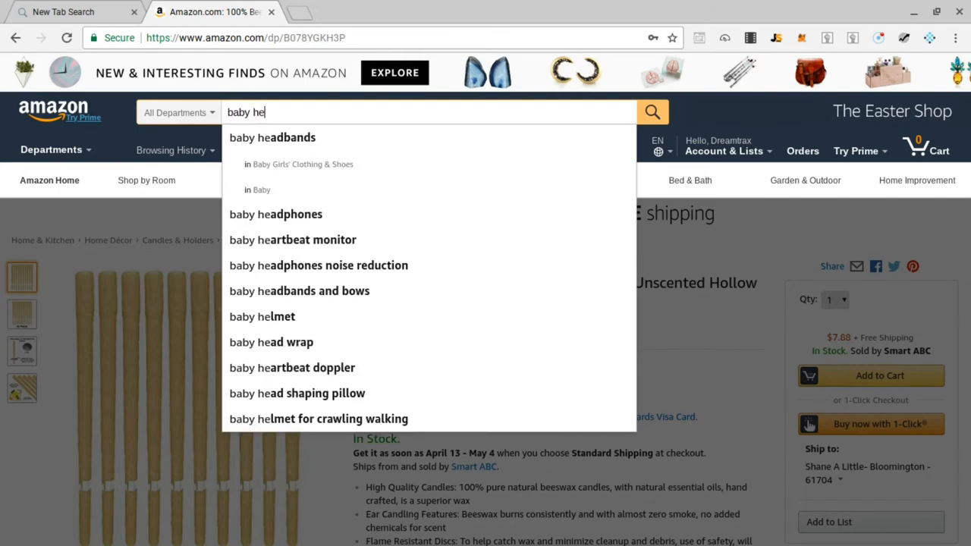
type("a")
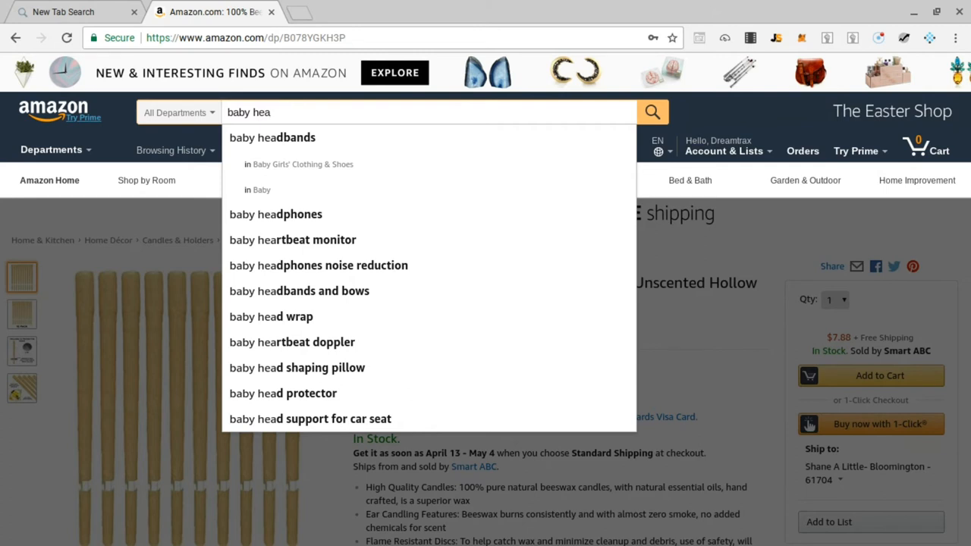
type("s")
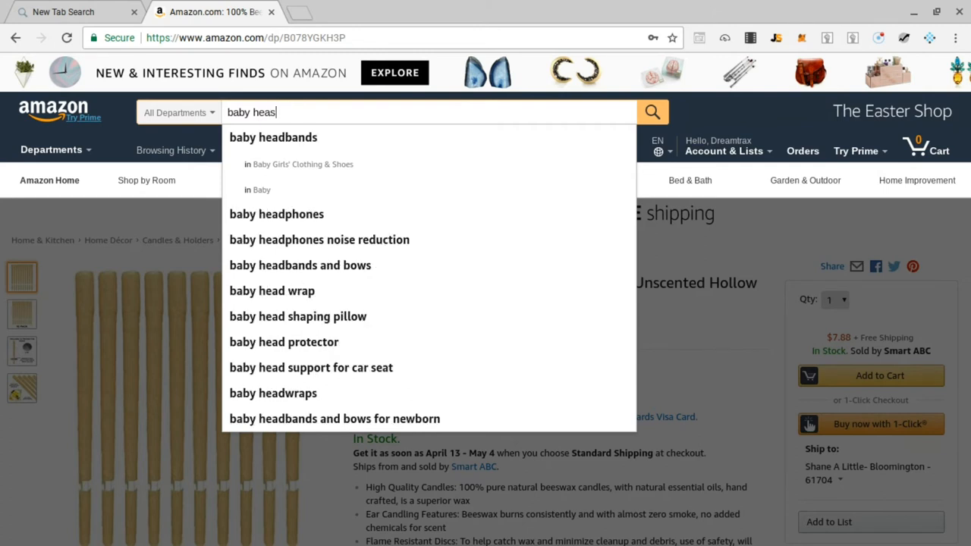
key("Backspace")
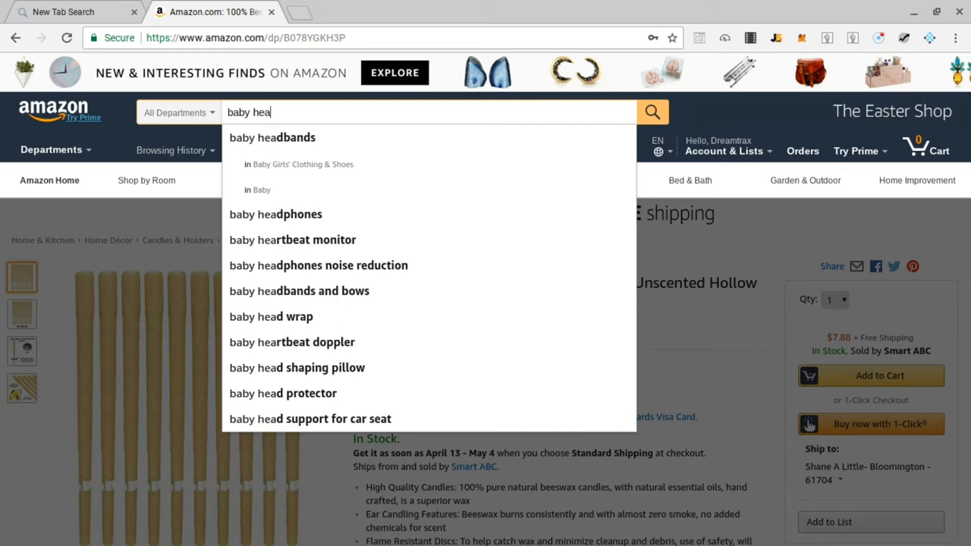
key("Backspace")
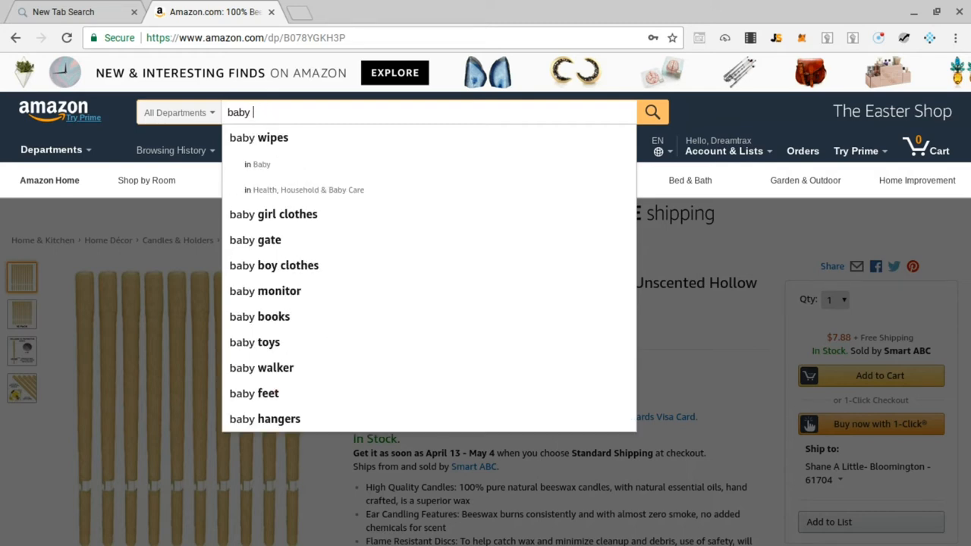
Try "baby ja", "baby js" and "baby ji" suggestions such as baby jiu jitsu gi
type("jae")
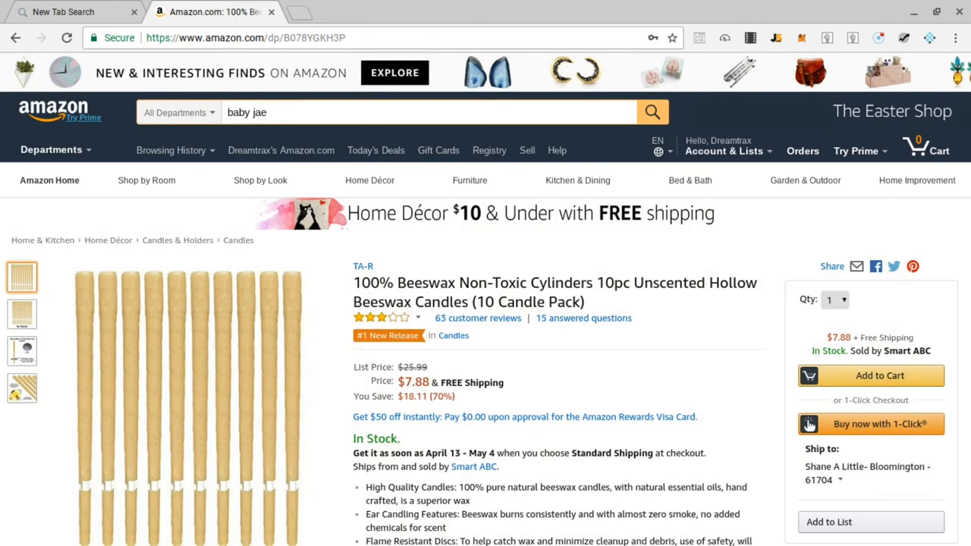
key("Backspace")
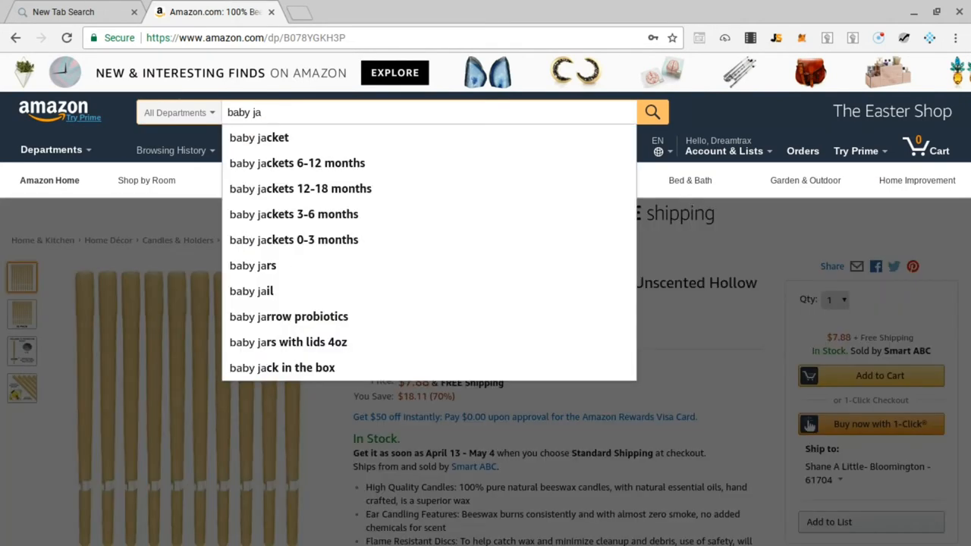
type("s")
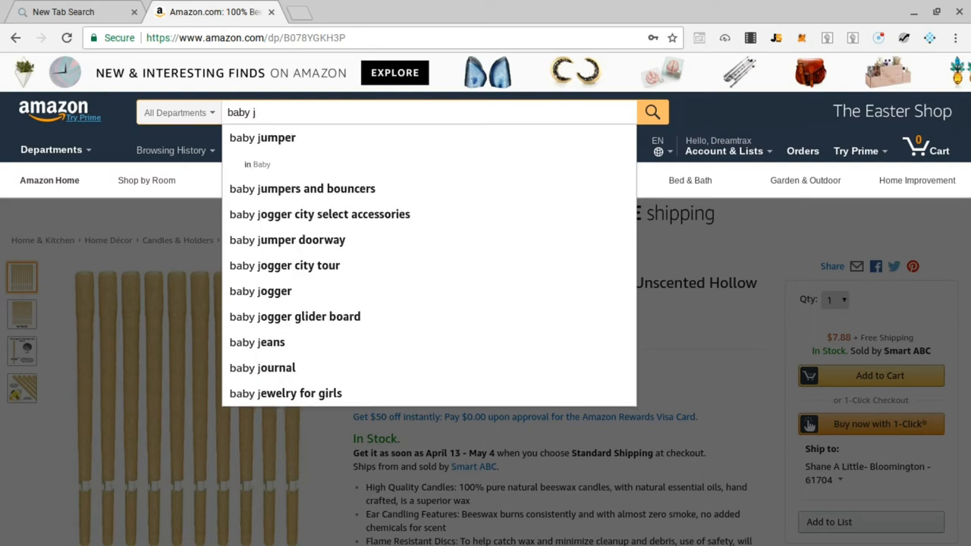
type("i")
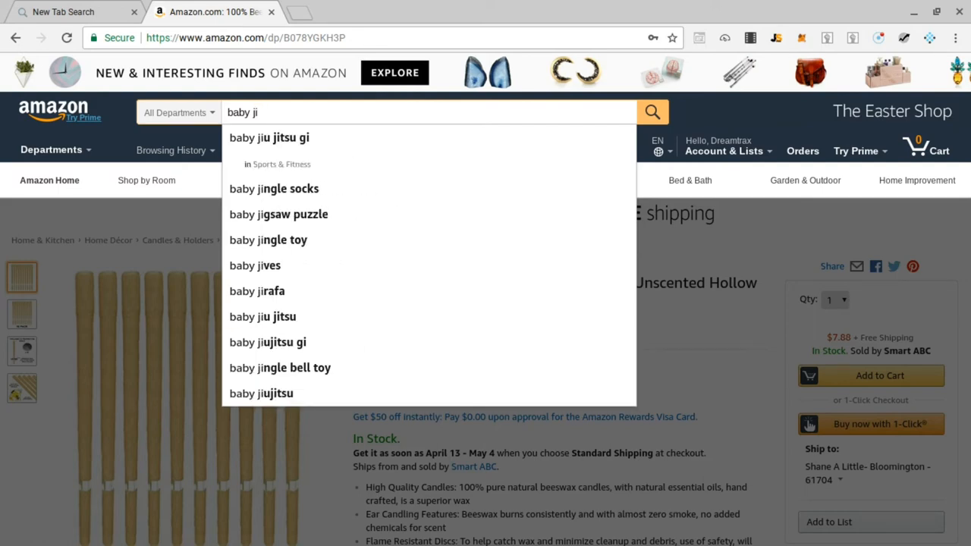
key("Backspace")
type("ga")
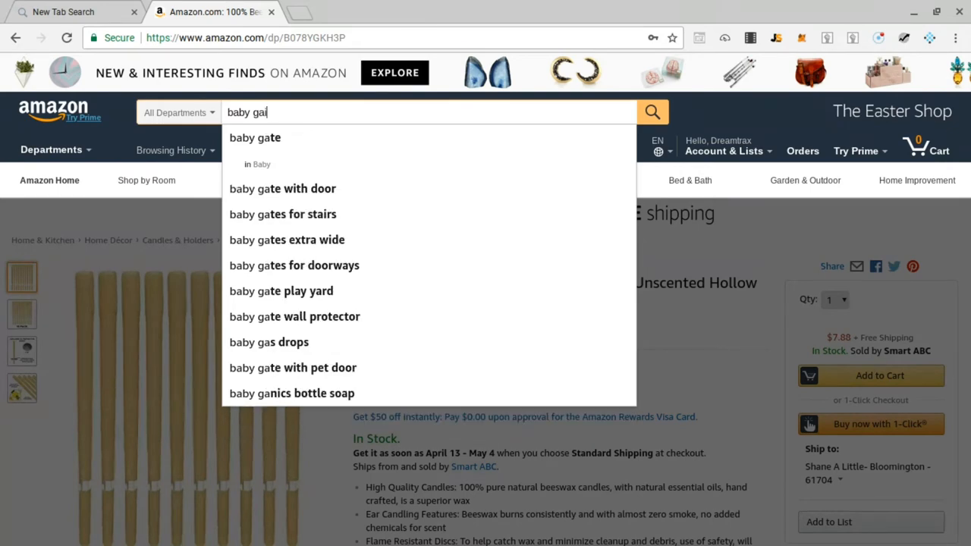
Retype letters after "baby", correcting mistakes, toward the "baby ea" query
type("i")
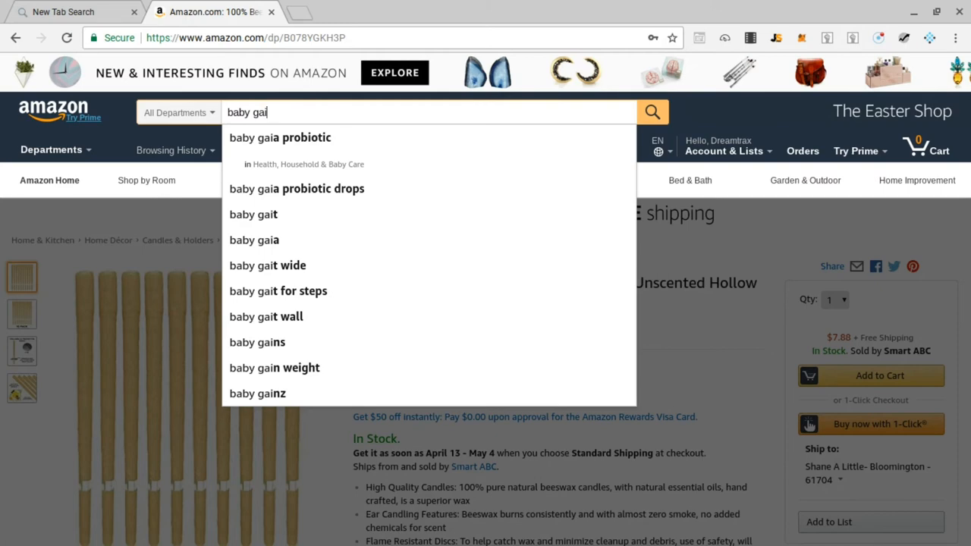
key("Backspace")
type("ve")
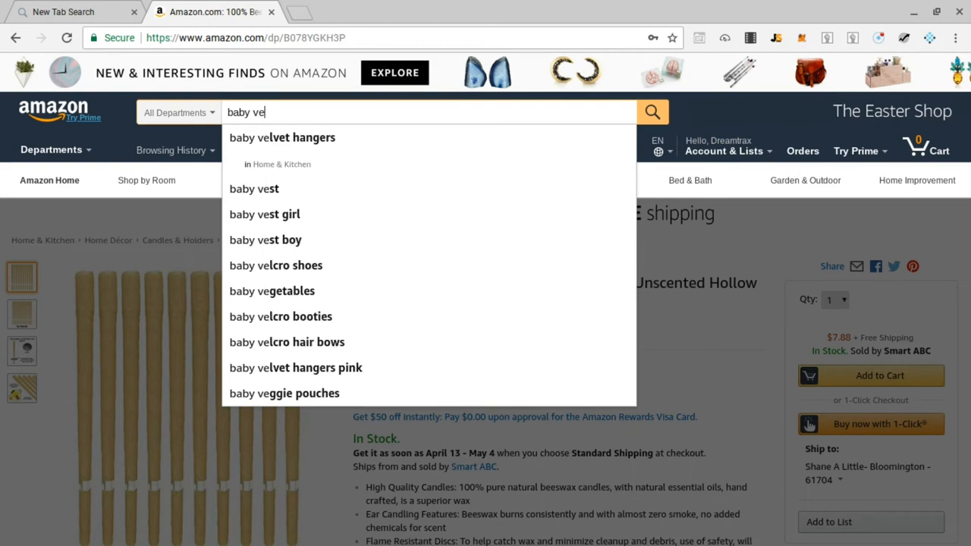
type("a")
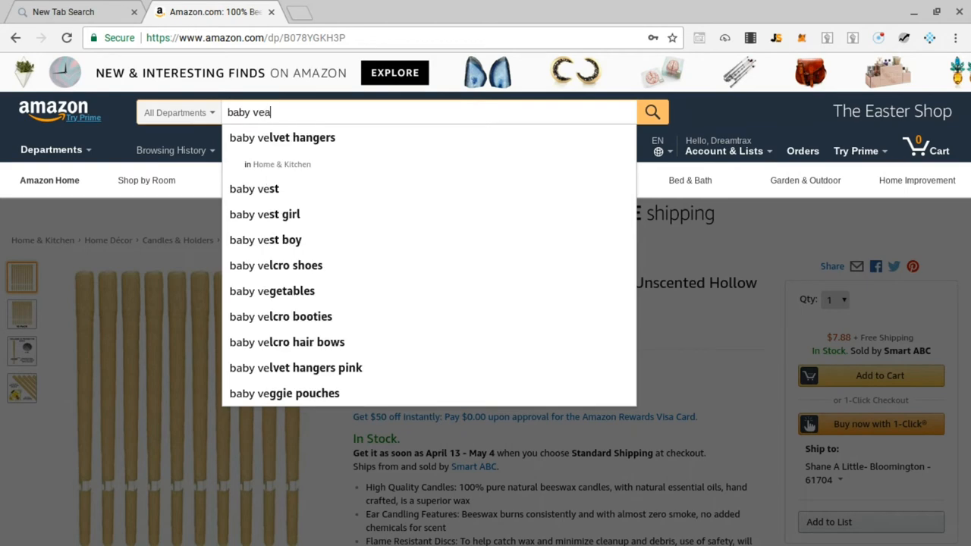
key("Backspace")
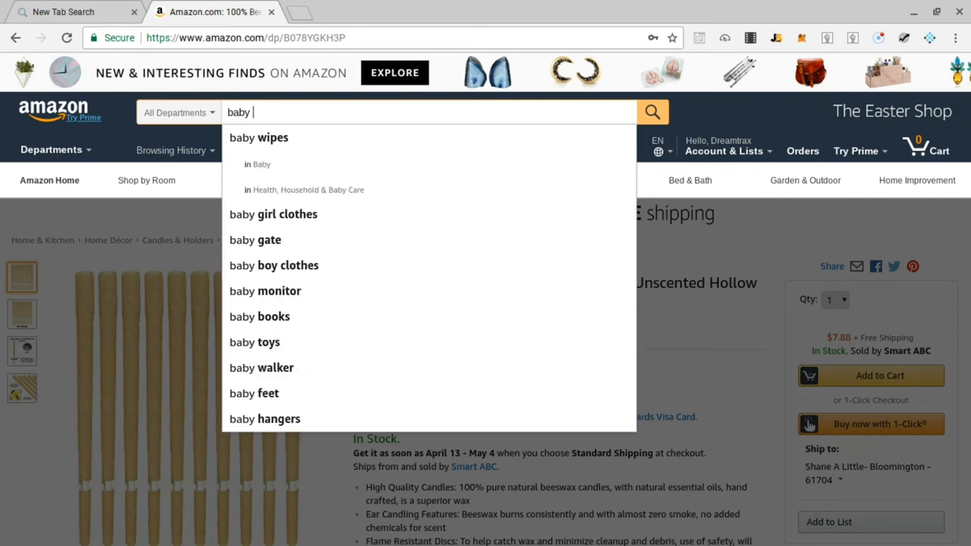
type("ia")
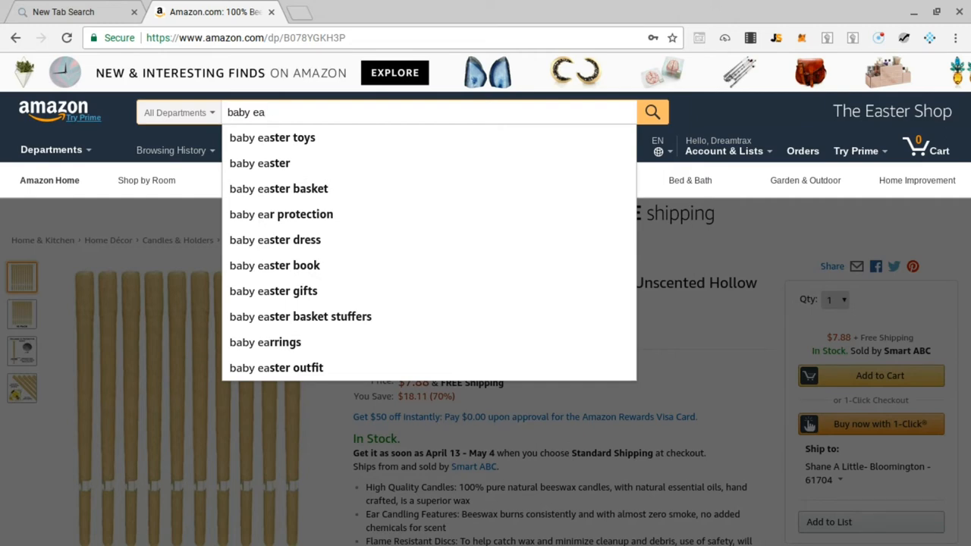
mouse_move(238, 240)
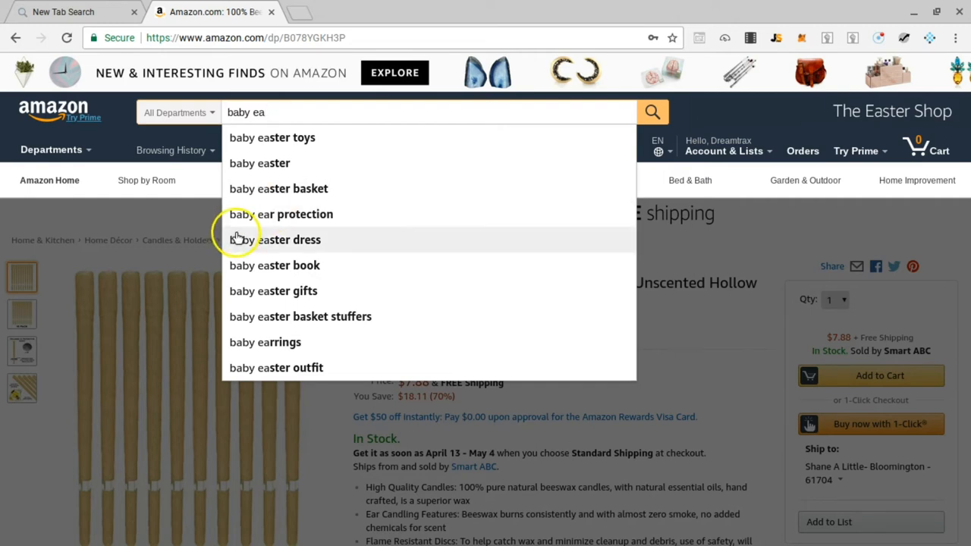
mouse_move(257, 165)
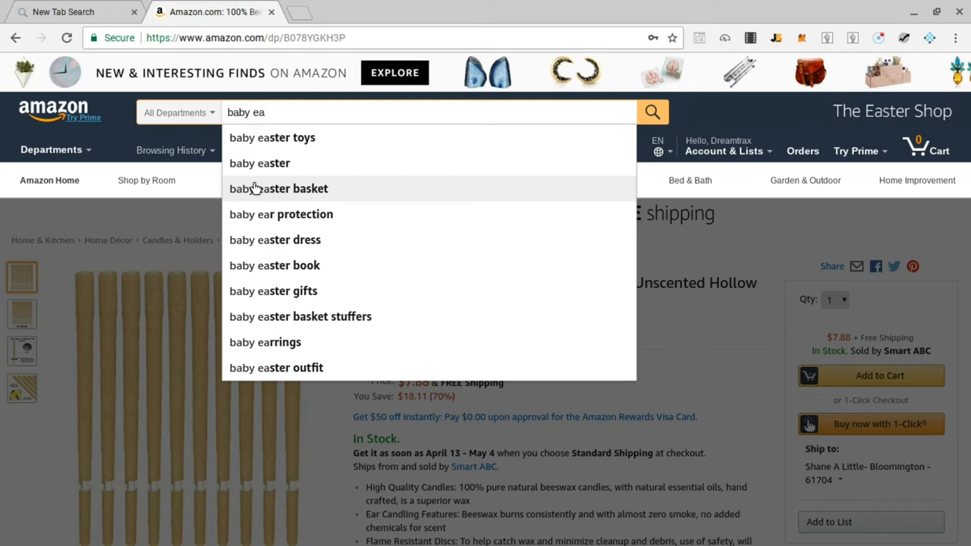
mouse_move(221, 154)
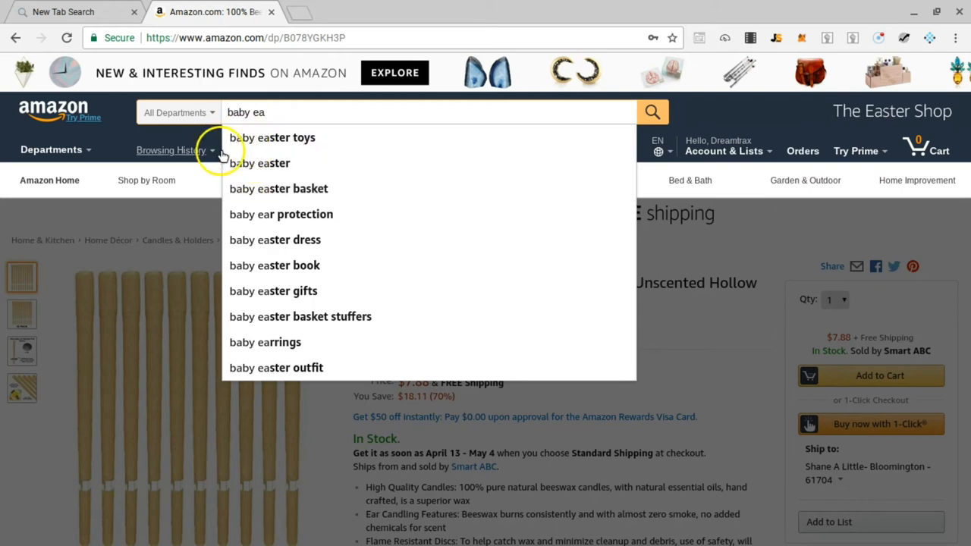
Place the cursor in the search bar to continue the "baby ear" query
left_click(288, 112)
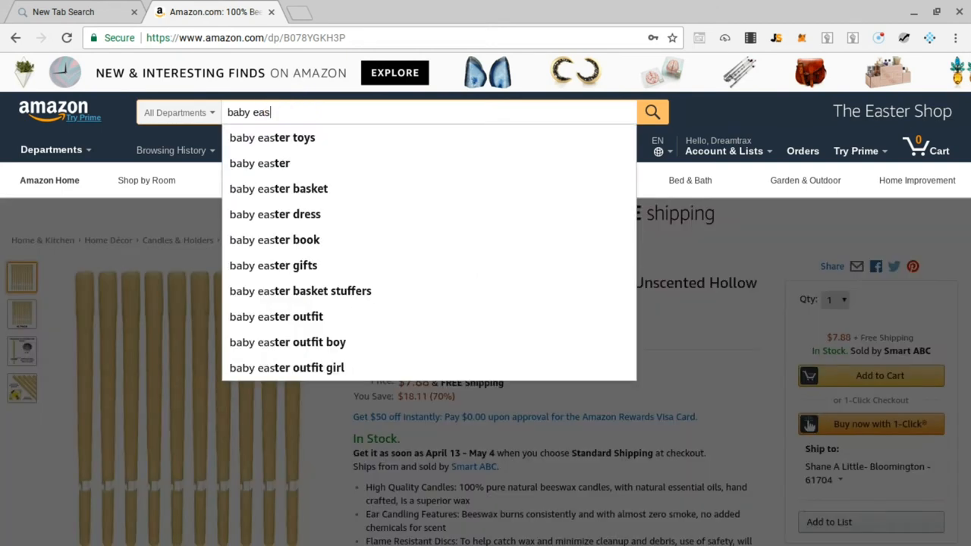
mouse_move(277, 113)
type("r")
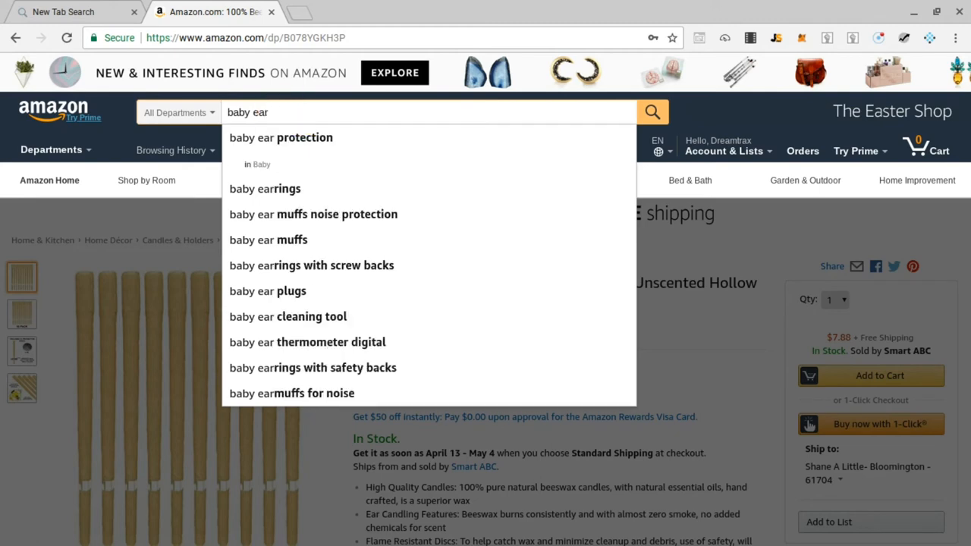
mouse_move(282, 119)
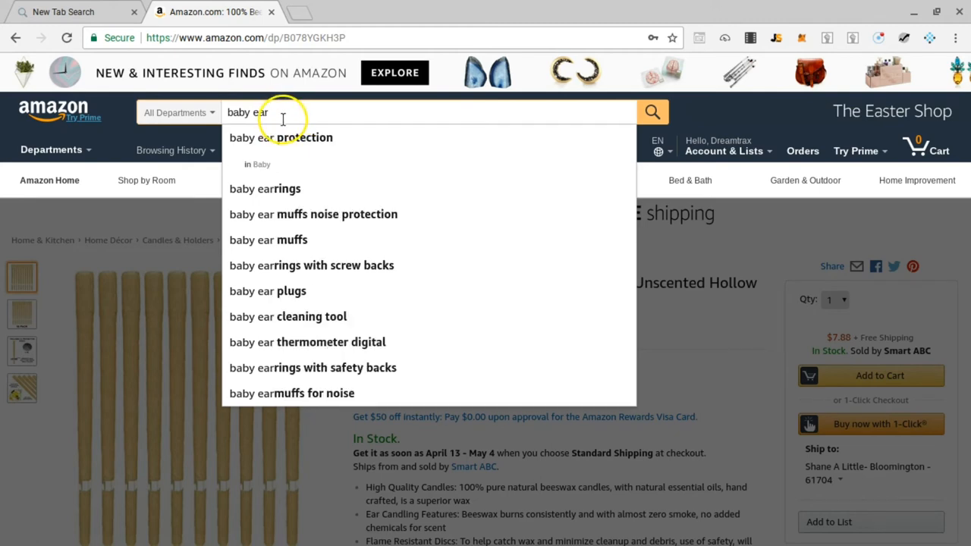
mouse_move(306, 146)
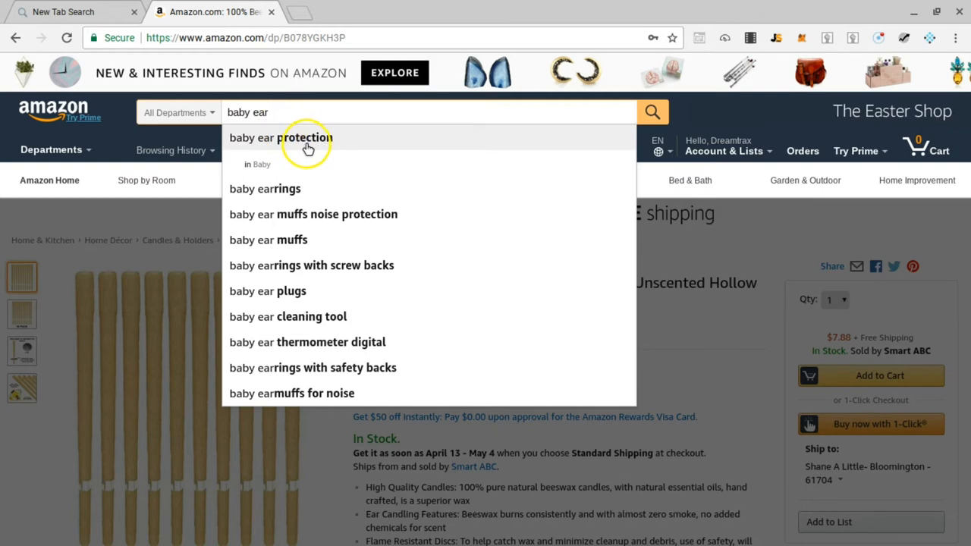
mouse_move(315, 141)
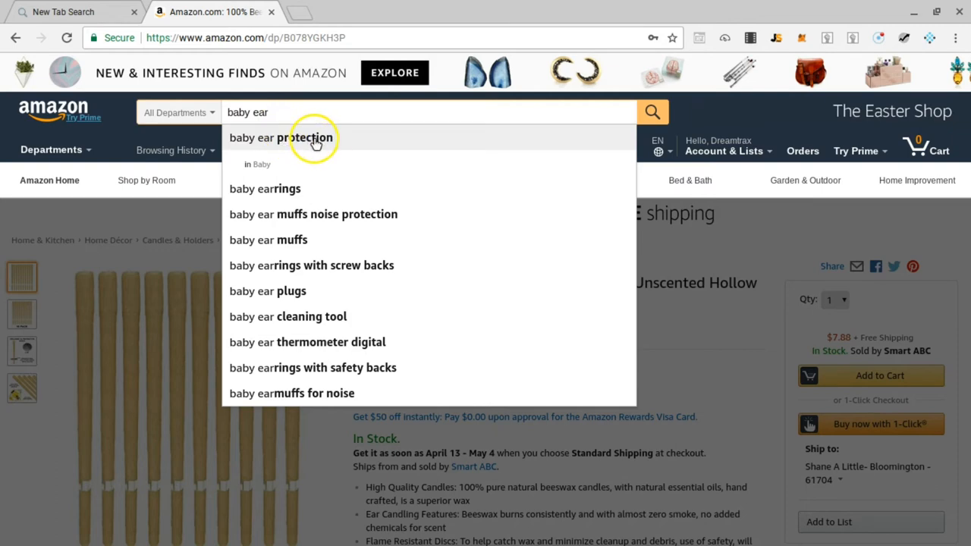
mouse_move(296, 137)
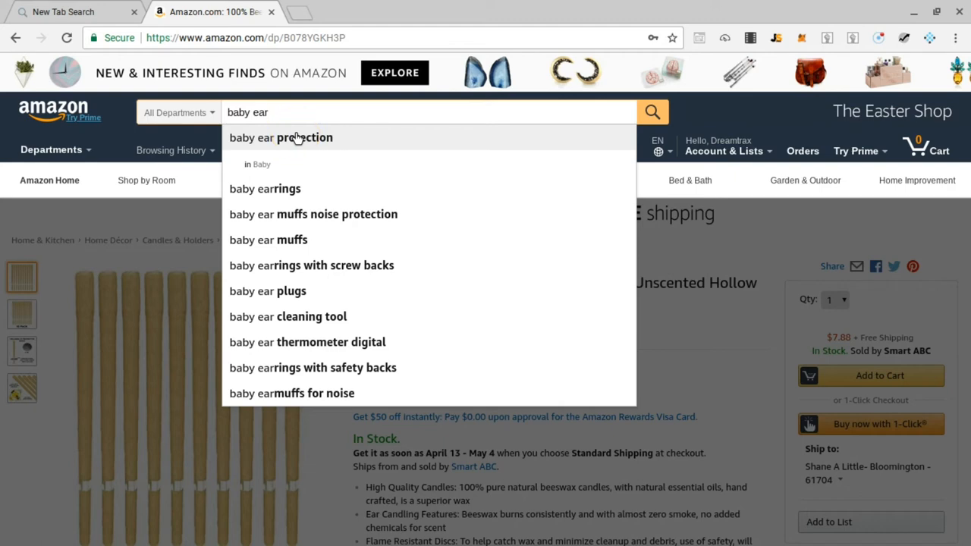
Search for "baby ear protection" and load Jungle Scout metrics for the results
left_click(279, 137)
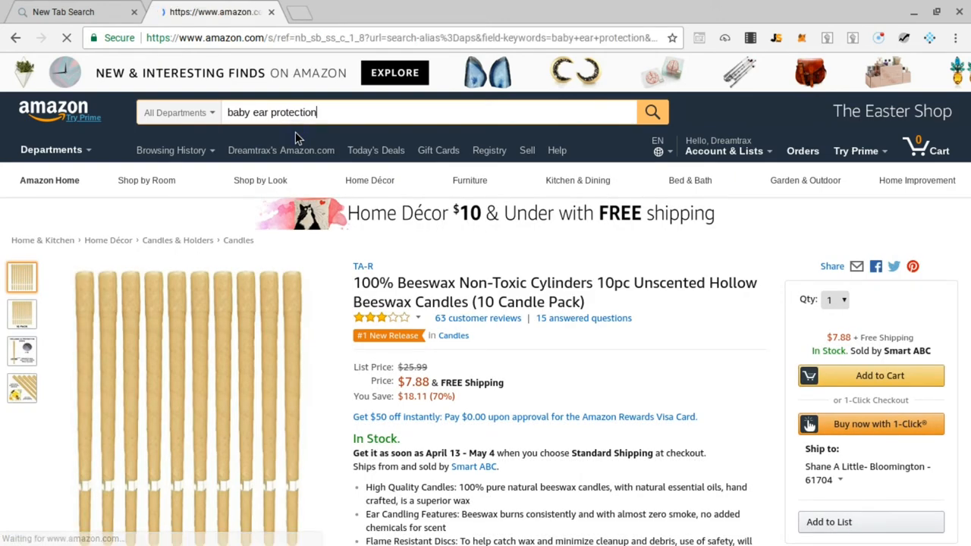
left_click(652, 112)
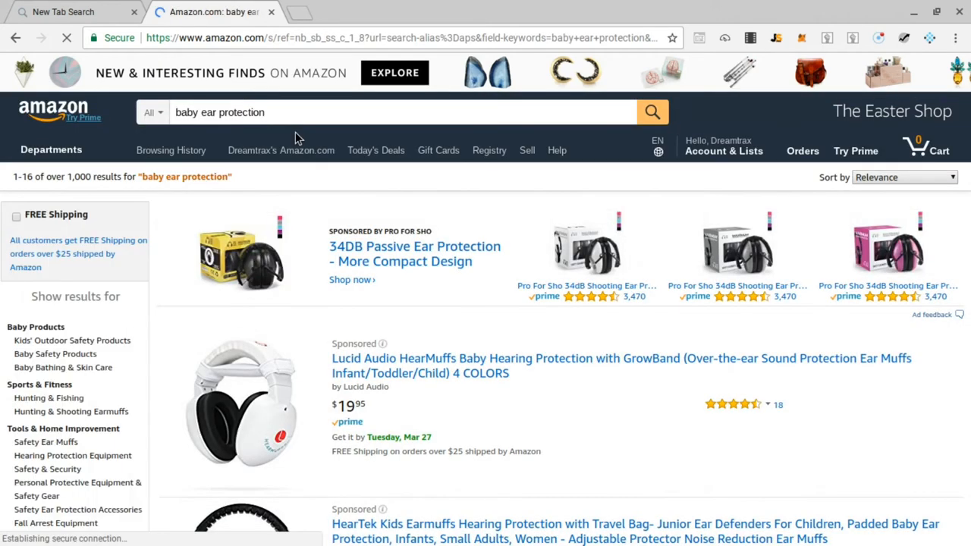
mouse_move(775, 36)
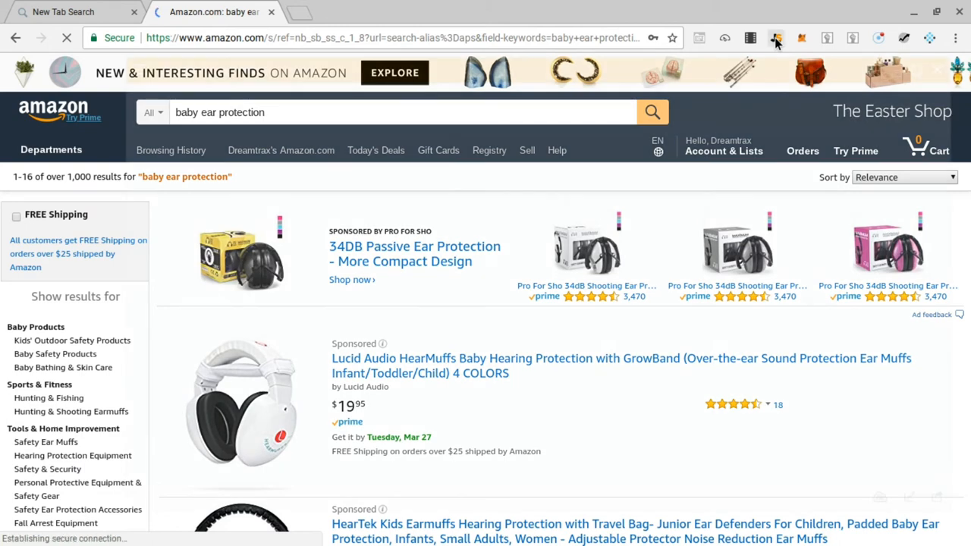
left_click(777, 38)
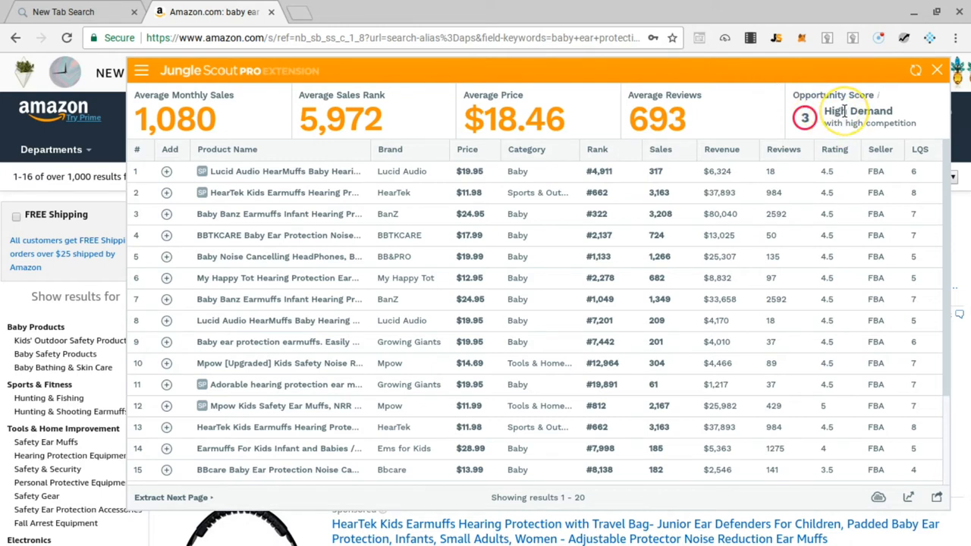
mouse_move(804, 152)
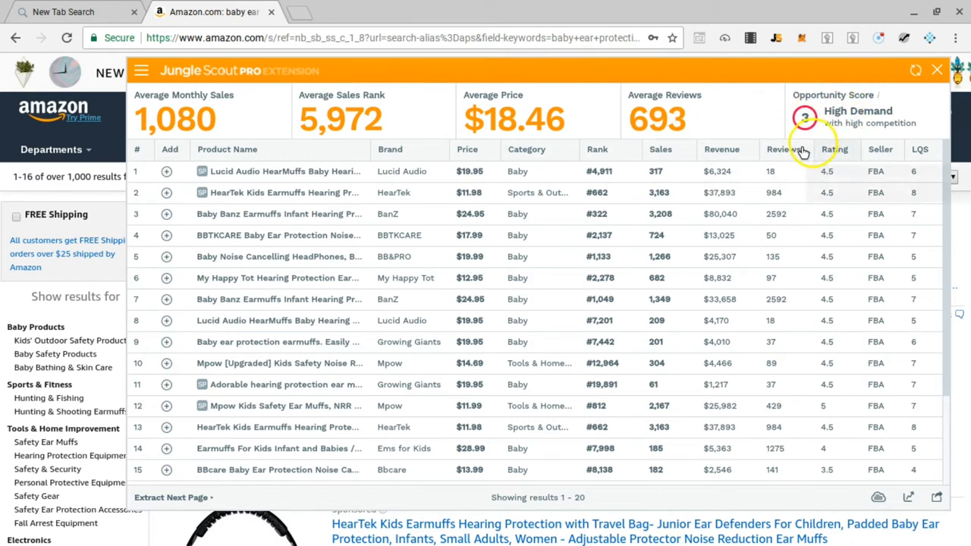
Sort the baby ear protection products by review count in Jungle Scout Pro
left_click(783, 150)
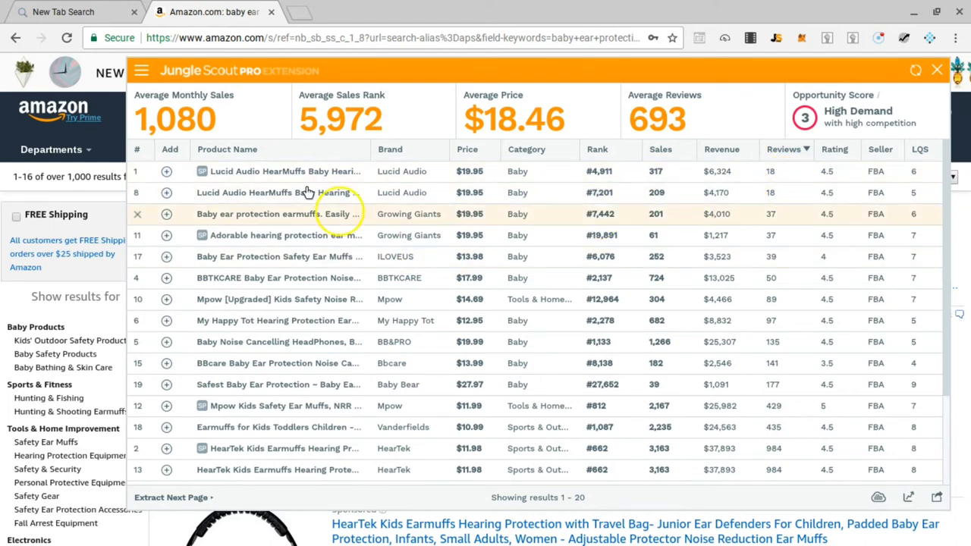
mouse_move(292, 182)
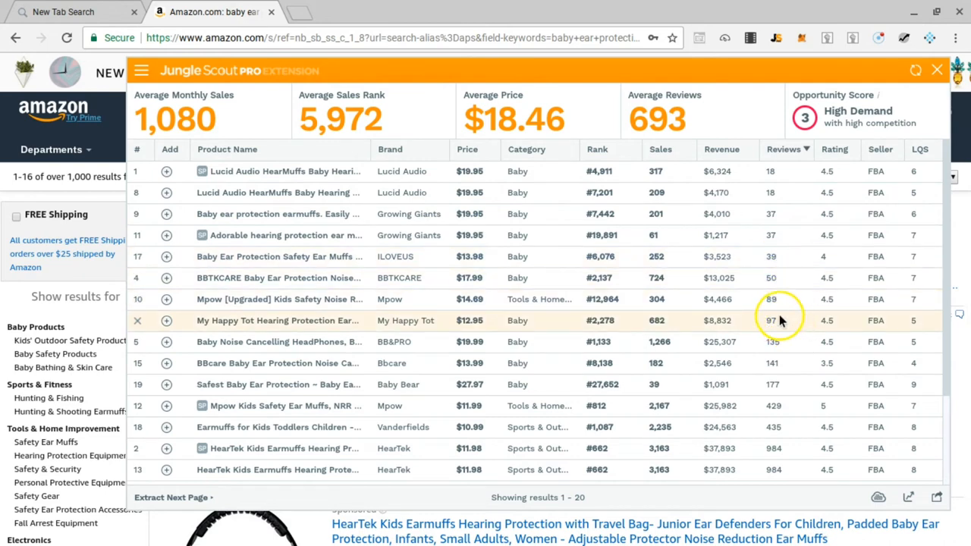
mouse_move(791, 334)
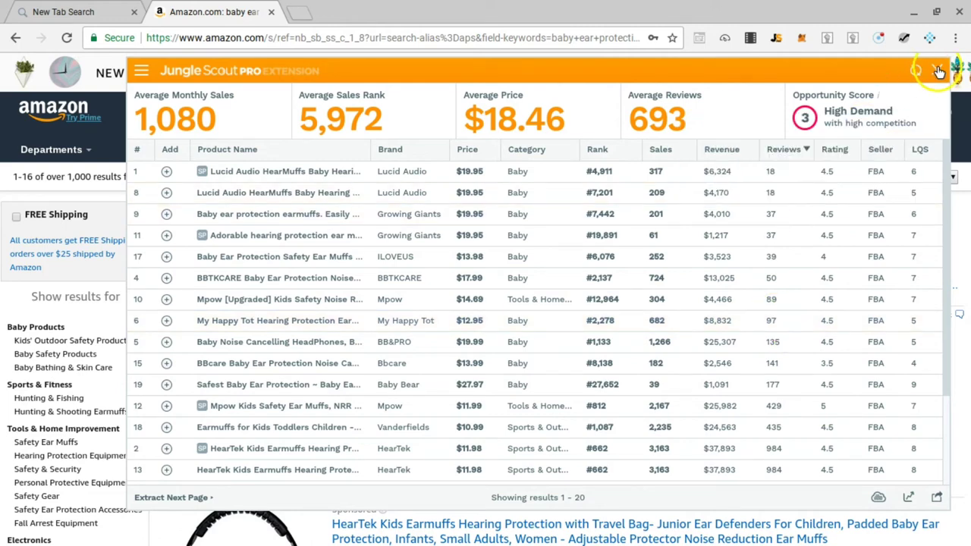
Close the Jungle Scout overview and search Amazon for 'baby kettlebell' from the suggestions, browsing the 606 results
left_click(934, 70)
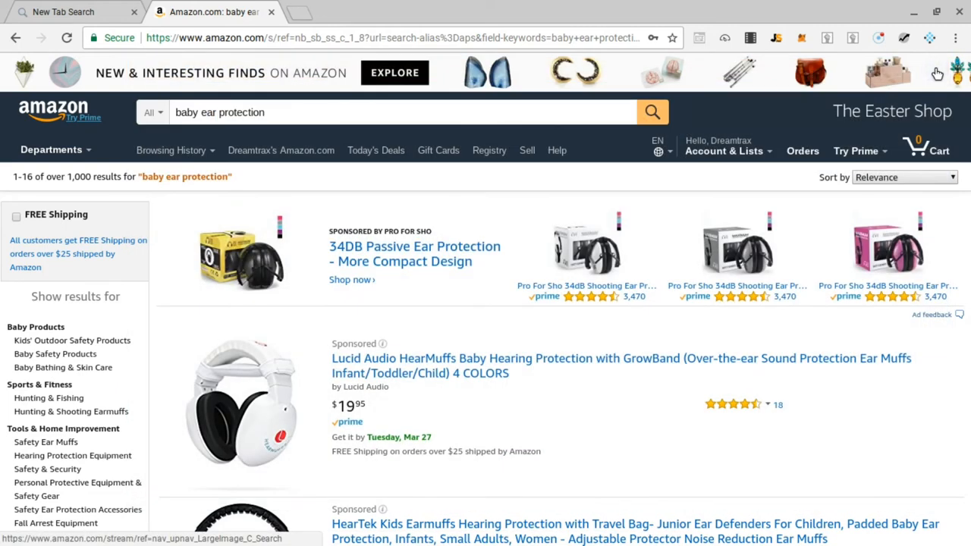
left_click(374, 112)
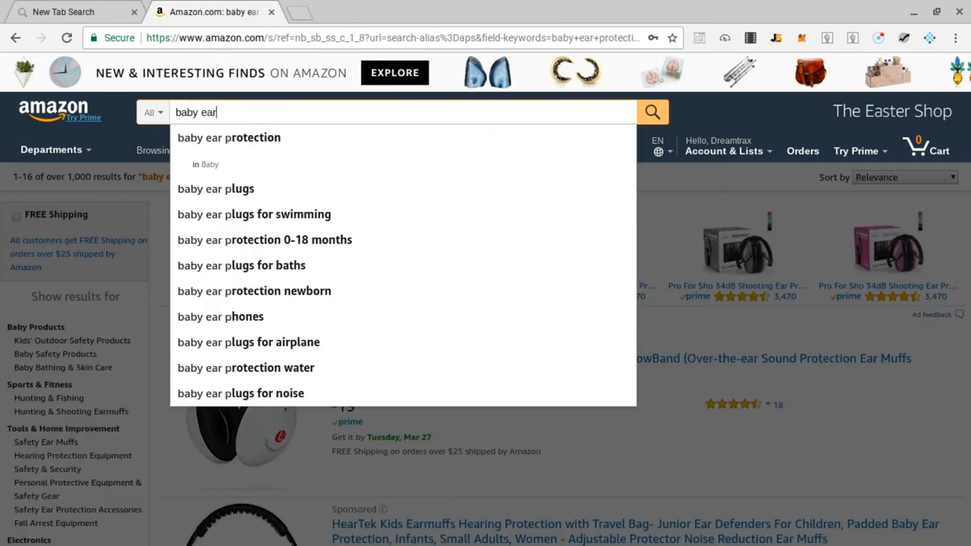
key("BackSpace")
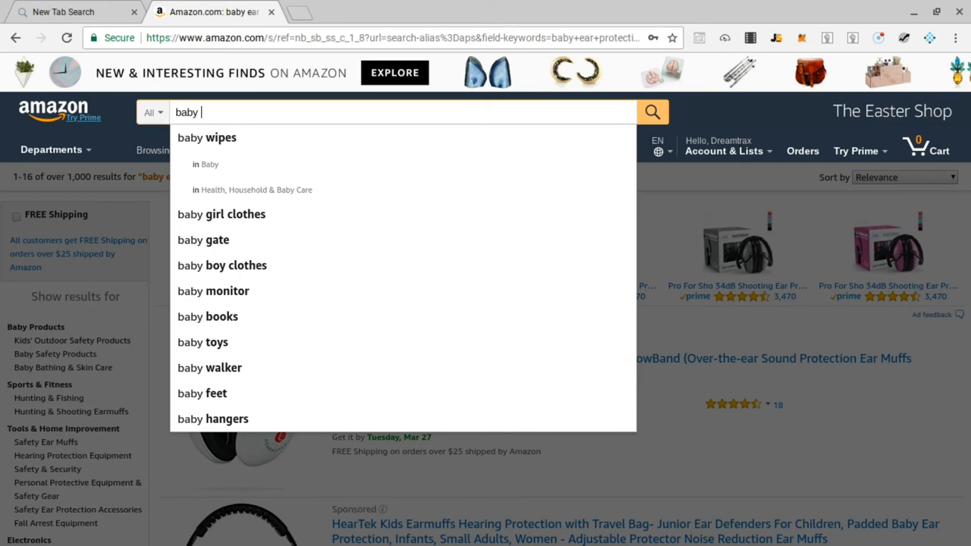
type("kea")
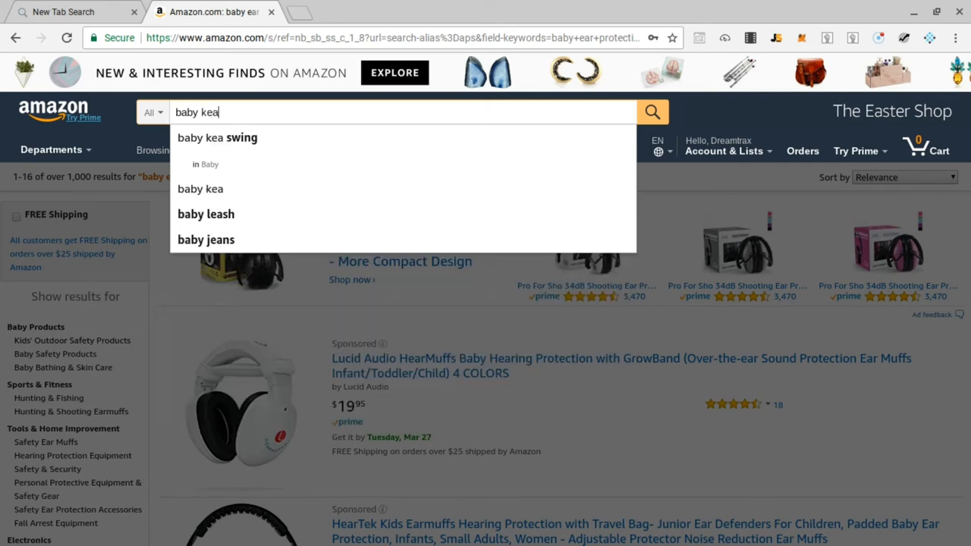
key("Backspace")
type("t")
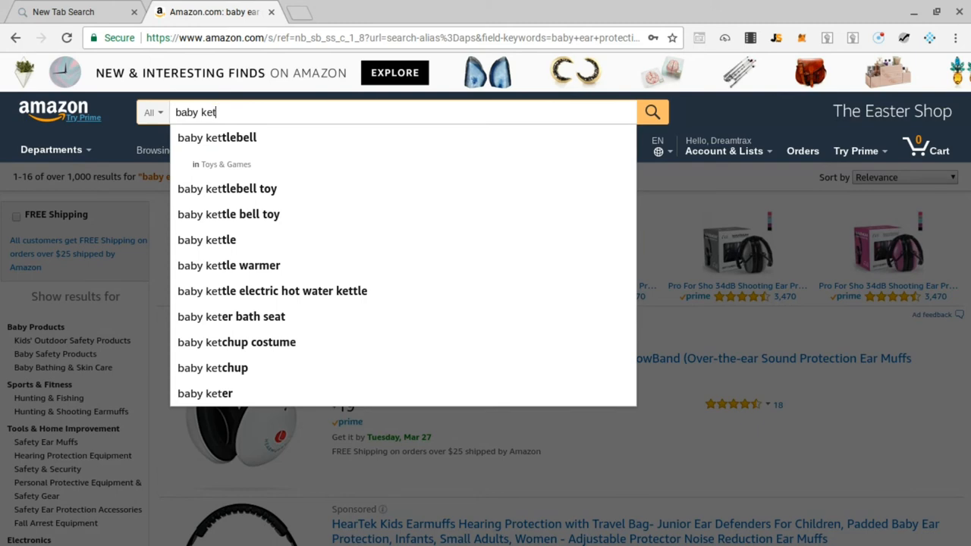
mouse_move(300, 255)
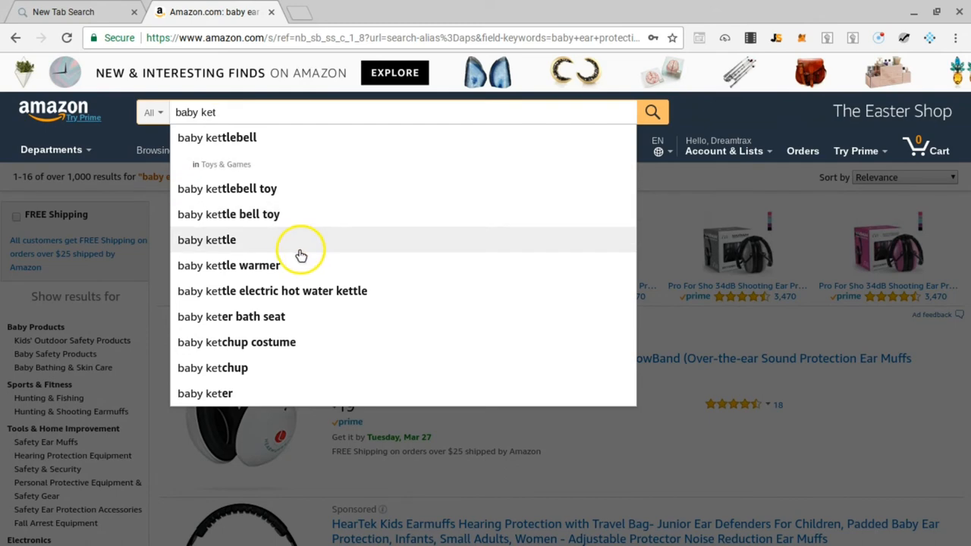
mouse_move(237, 137)
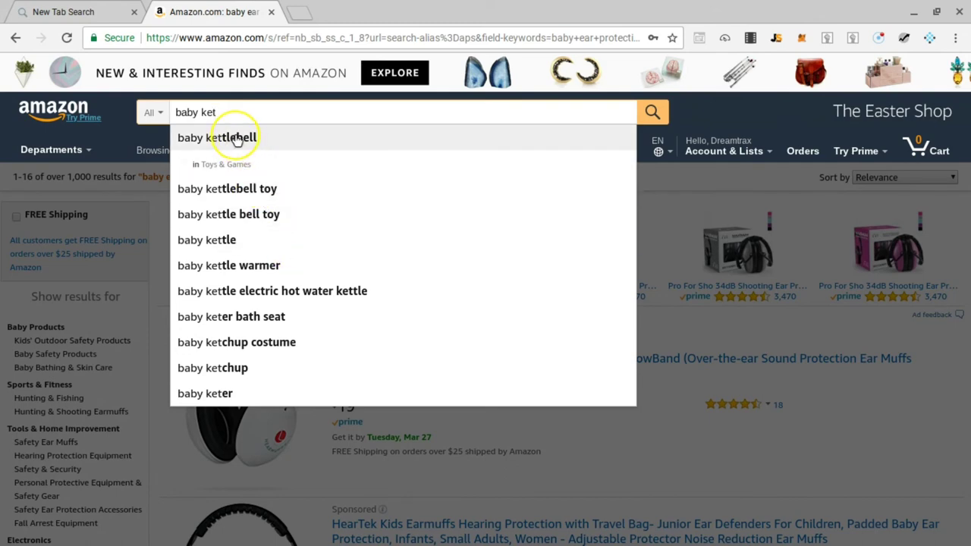
left_click(228, 136)
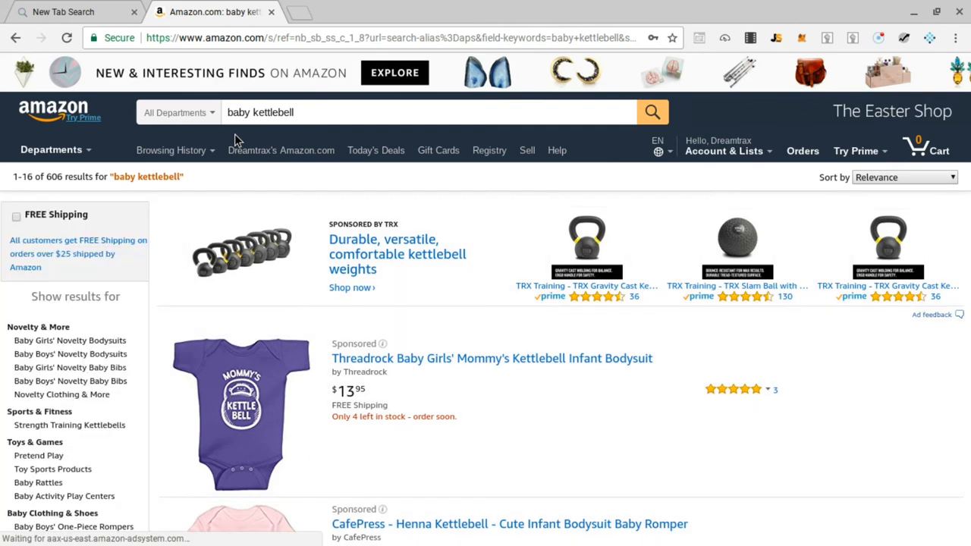
scroll("down", 3)
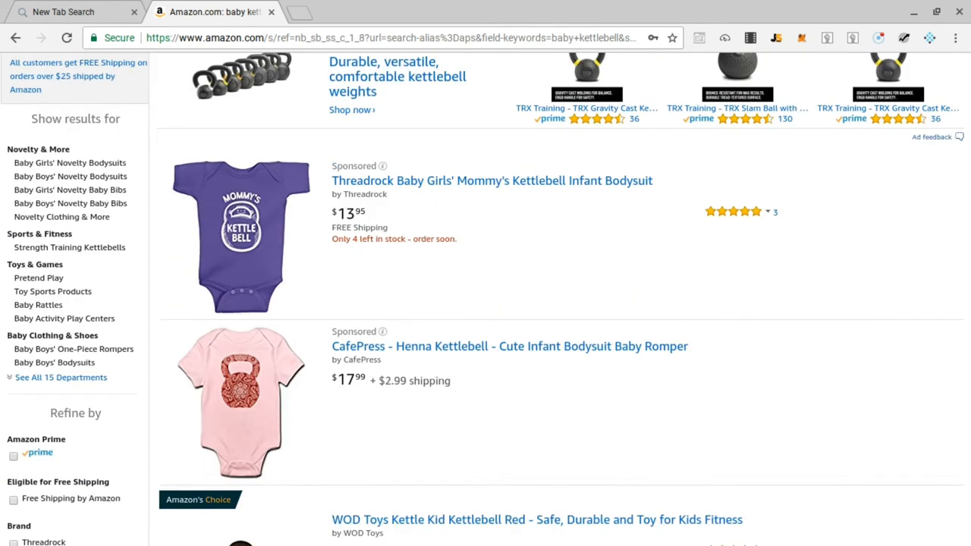
scroll("down", 3)
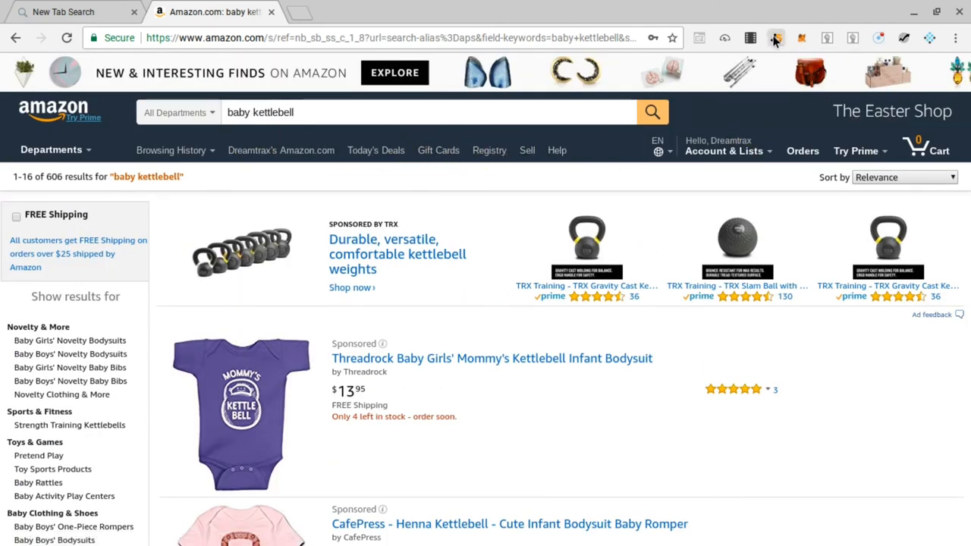
Run the Jungle Scout Pro analysis on the baby kettlebell results: 158 monthly sales, $21.53 average price, score 6
left_click(778, 38)
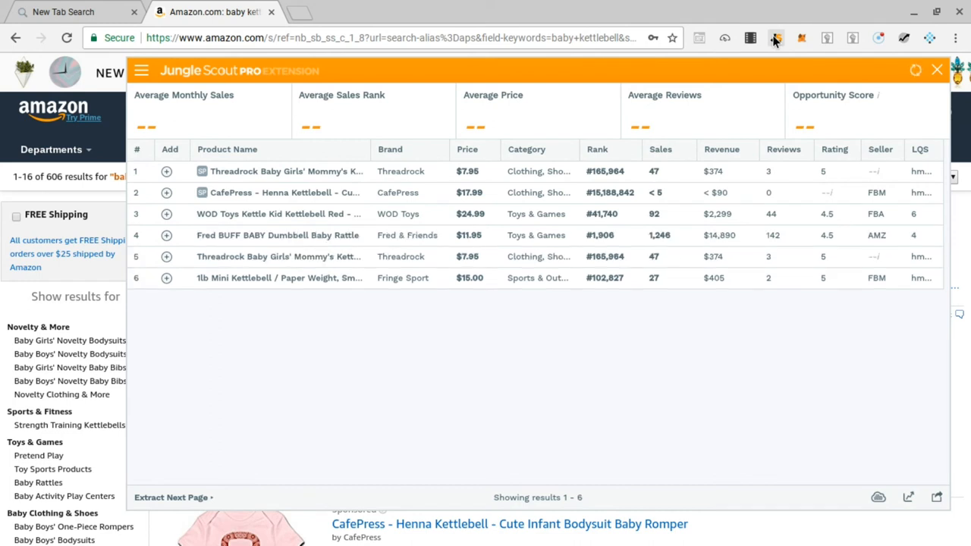
left_click(172, 496)
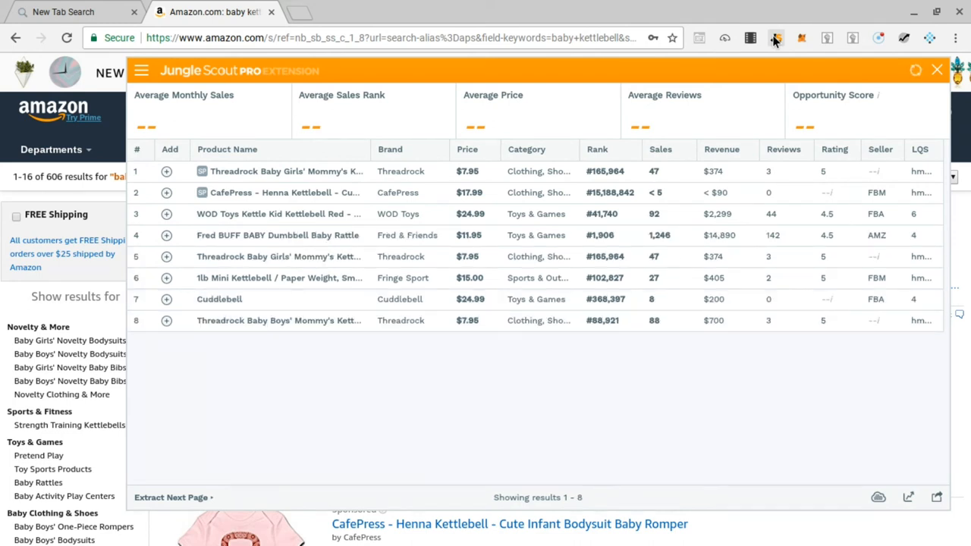
left_click(172, 498)
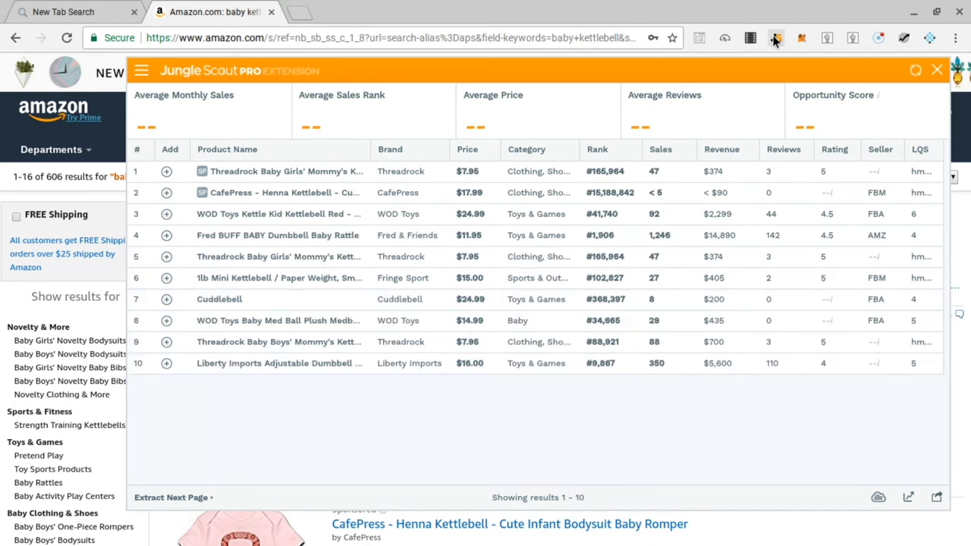
left_click(170, 498)
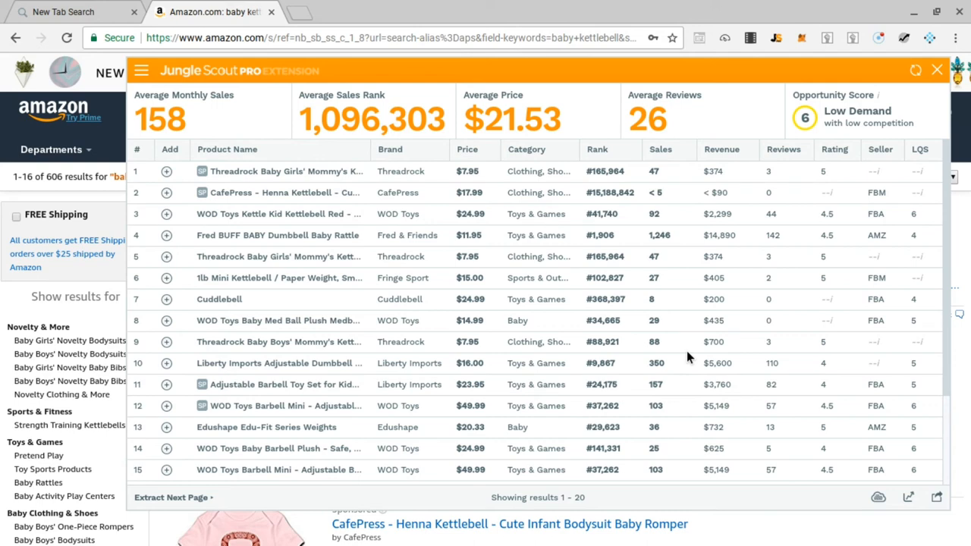
mouse_move(701, 156)
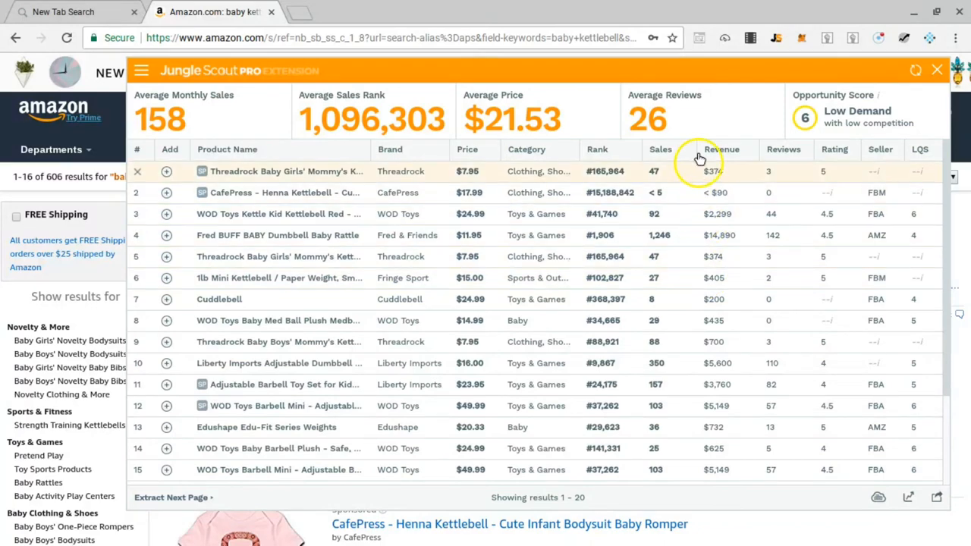
mouse_move(728, 201)
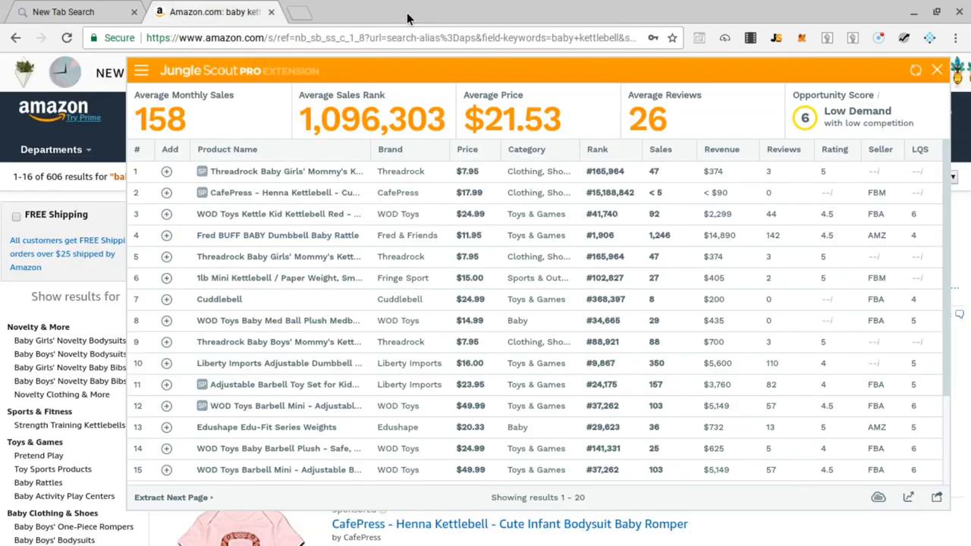
mouse_move(911, 48)
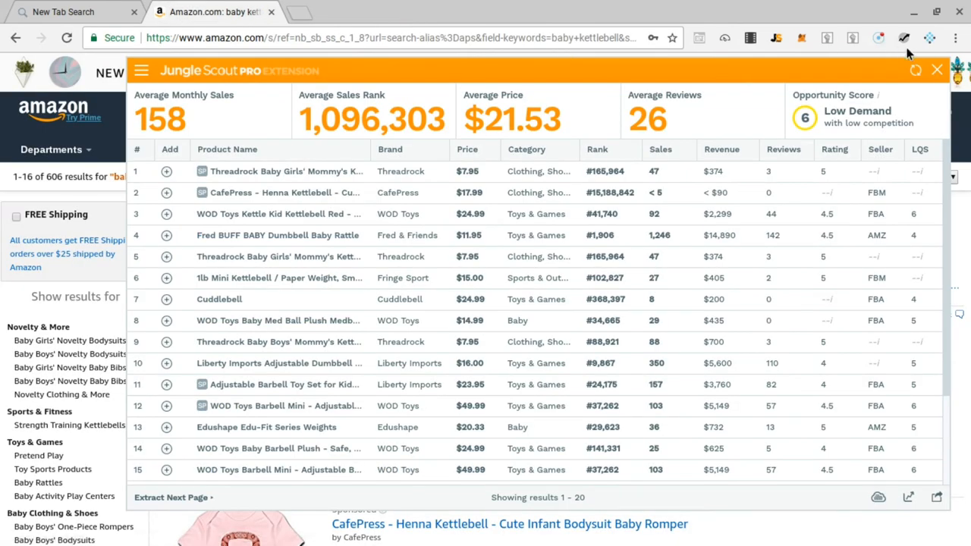
Close the analysis overlay and search Amazon for 'baby year picture frame' from the suggestions
left_click(935, 70)
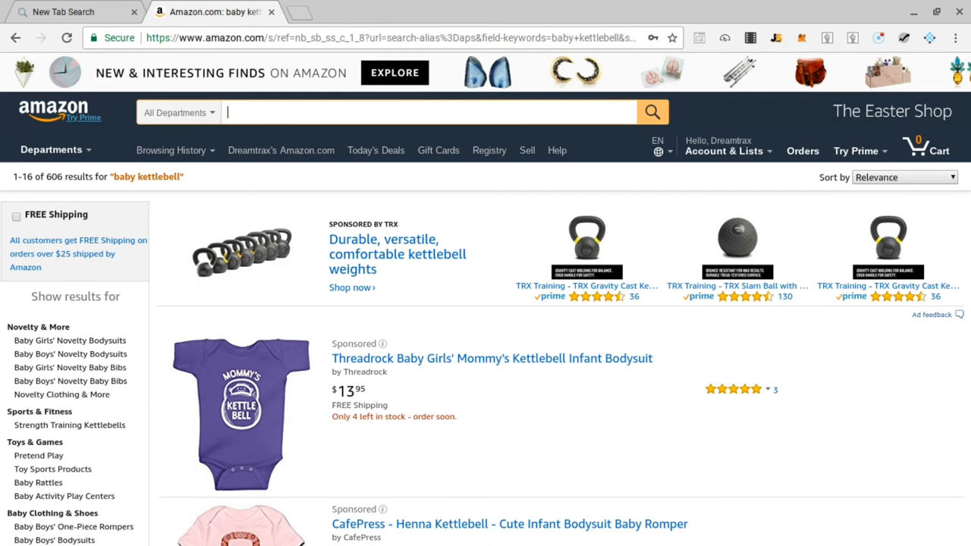
type("baby")
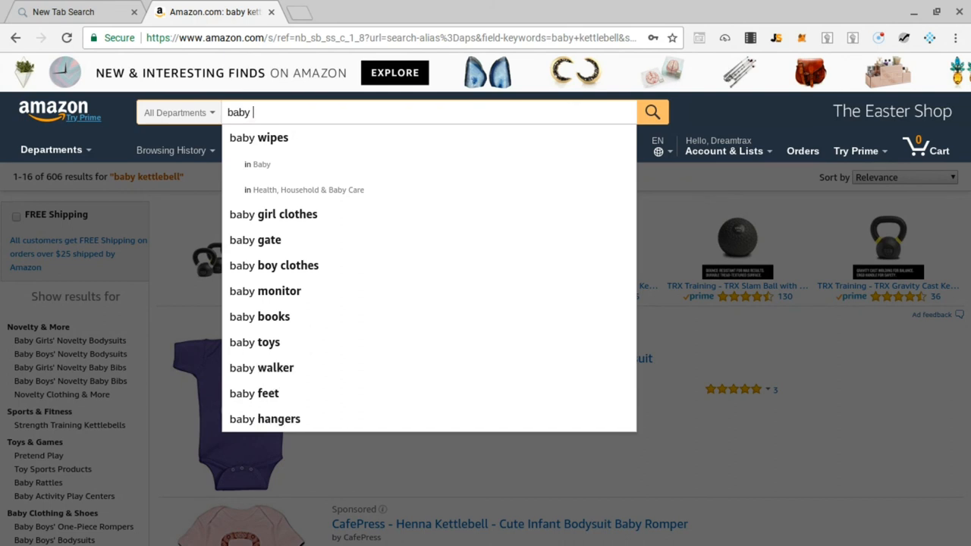
type("ye")
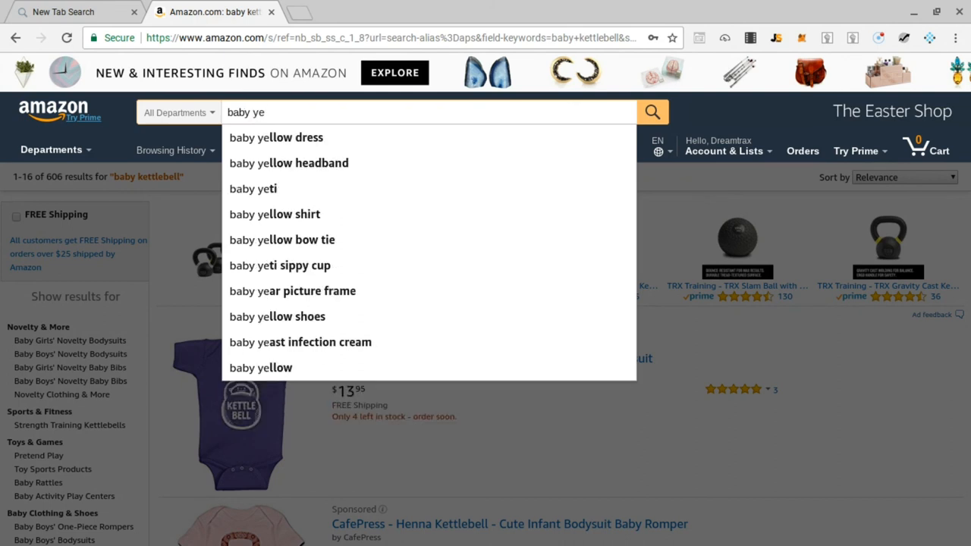
type("a")
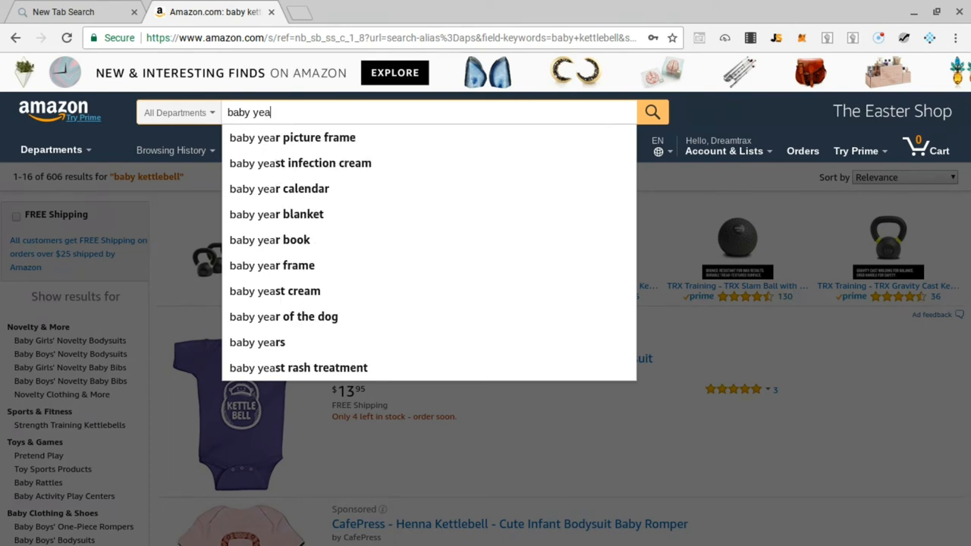
mouse_move(376, 106)
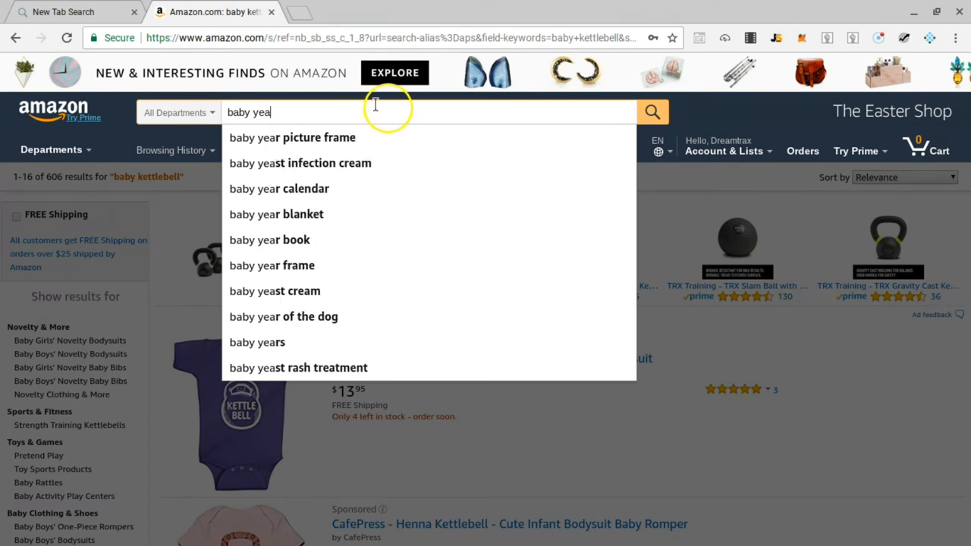
left_click(291, 137)
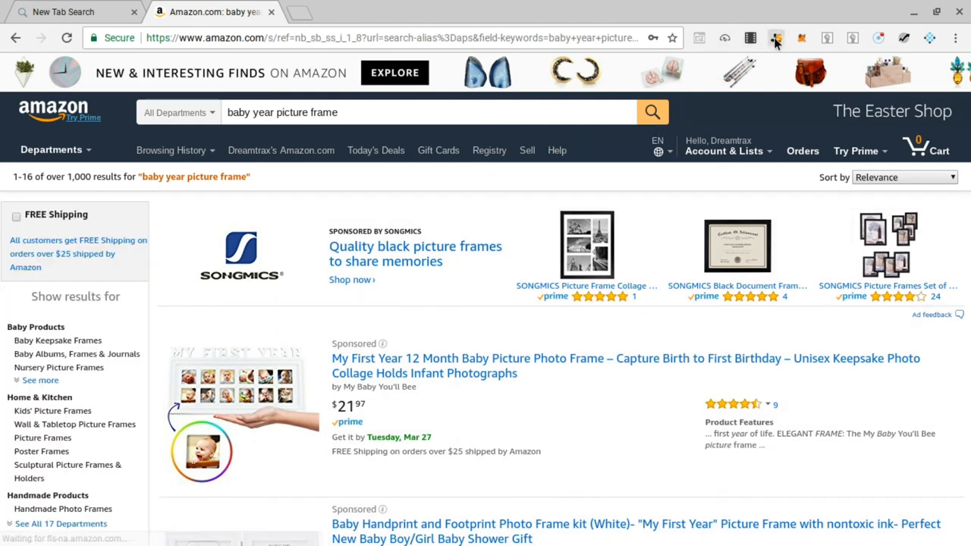
Run the Jungle Scout Pro analysis on the picture frame results and order the products by review count
left_click(775, 38)
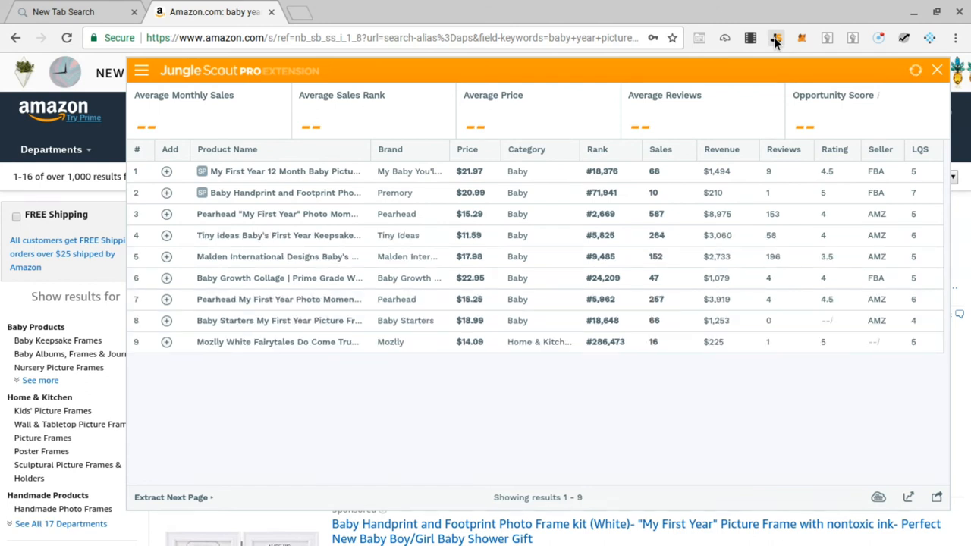
left_click(170, 496)
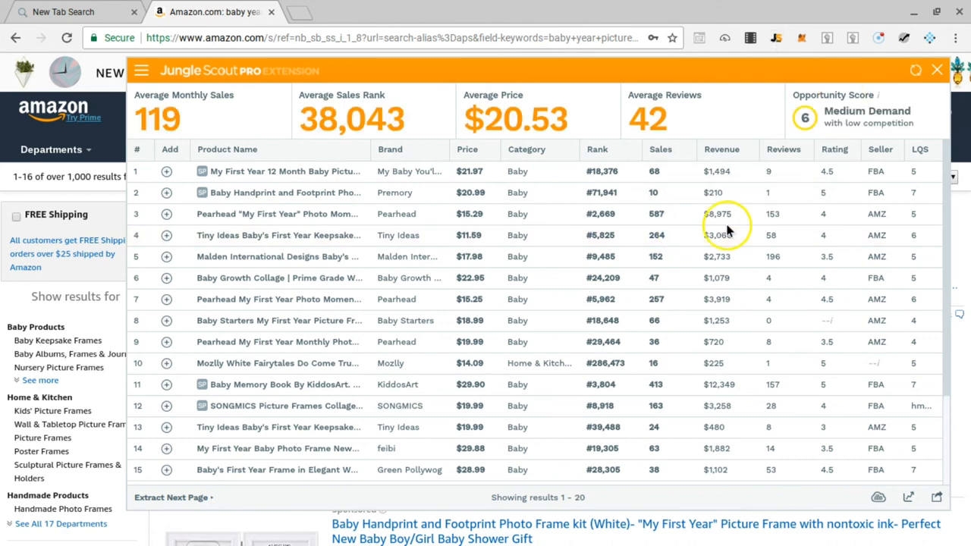
mouse_move(786, 150)
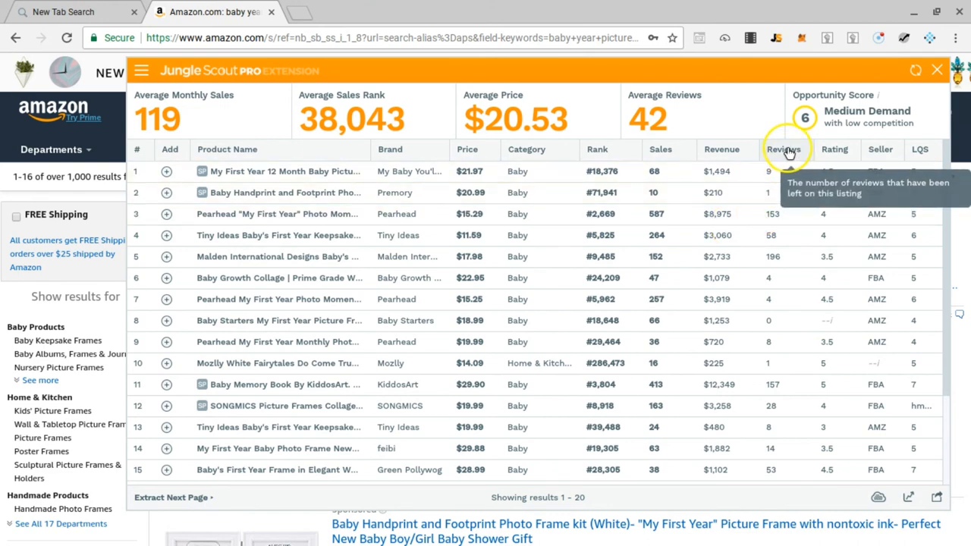
left_click(786, 149)
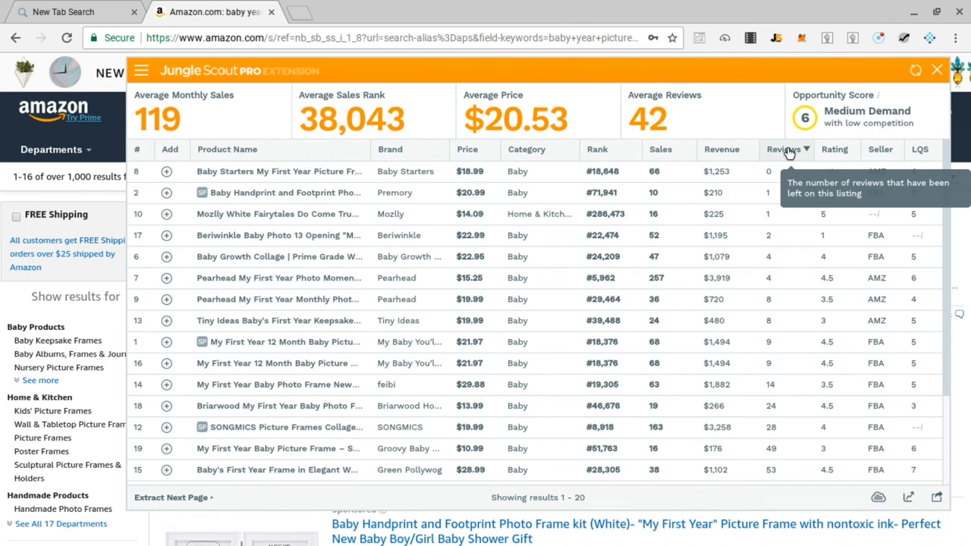
scroll("down", 3)
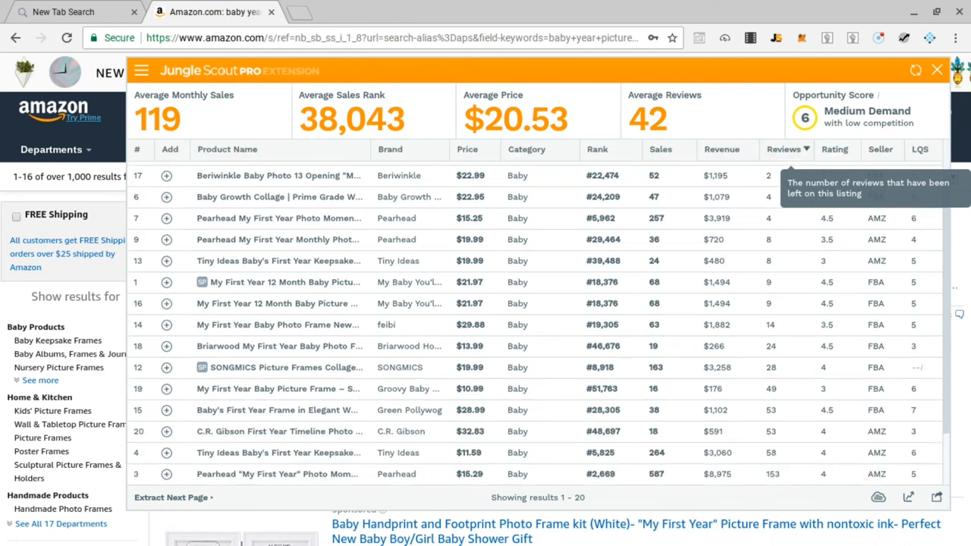
scroll("down", 3)
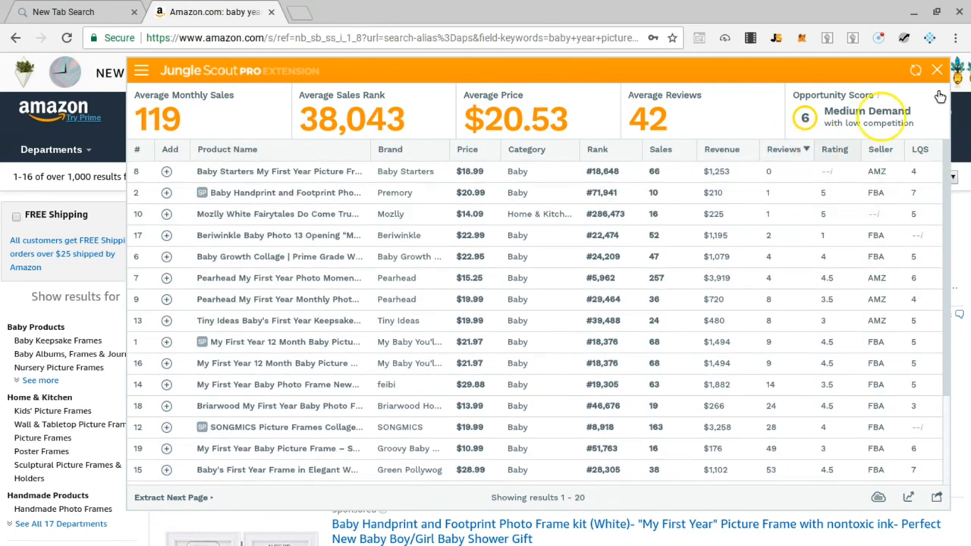
Close the analysis overlay and trim the search box back to just 'baby'
left_click(937, 69)
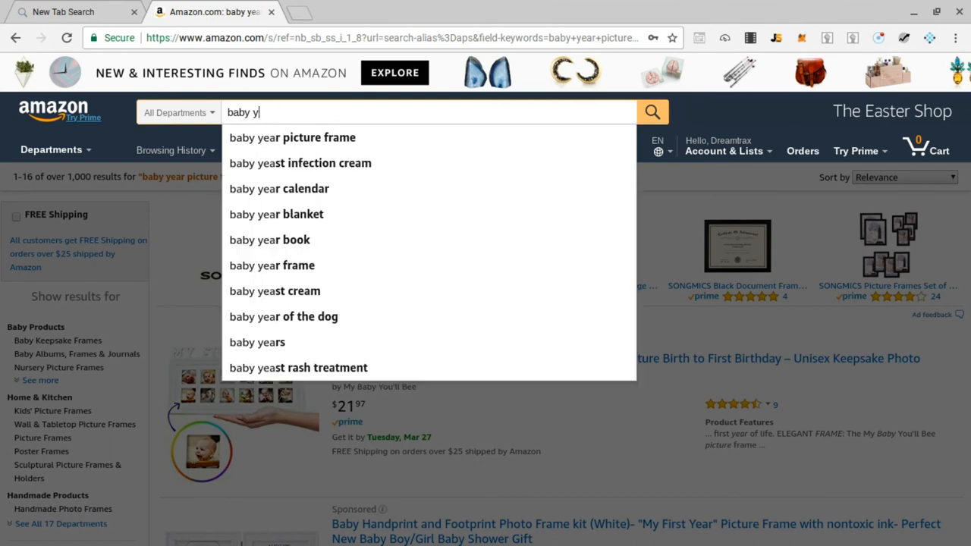
key("Backspace")
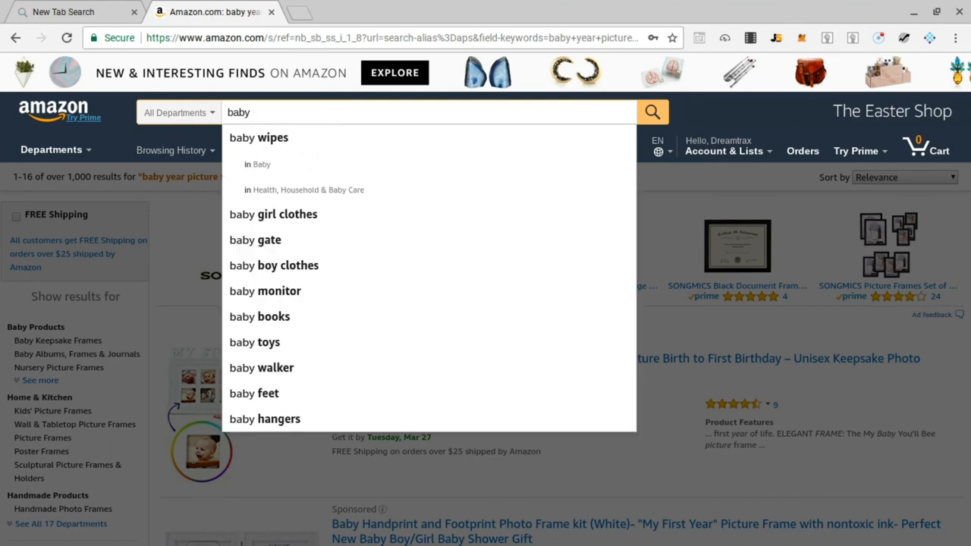